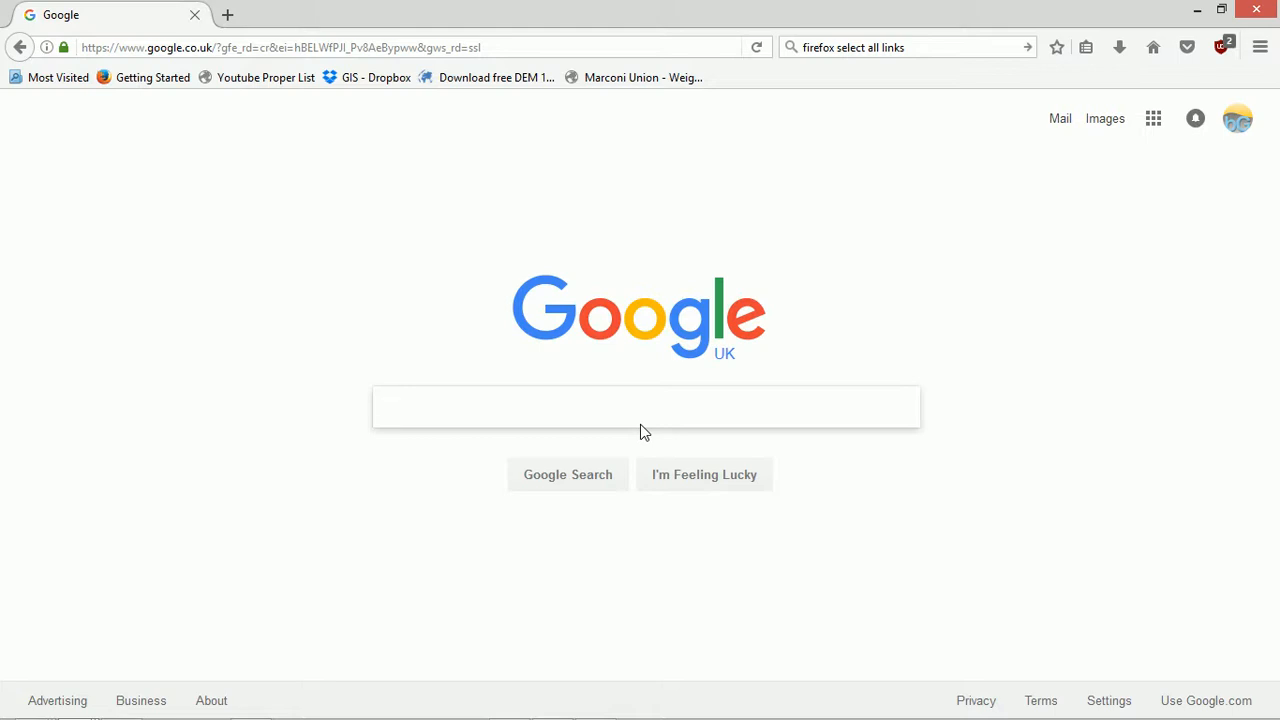
Search Google for 'eos land viewer' and open the top Land Viewer result.
{"action": "left_click", "coordinate": [646, 406]}
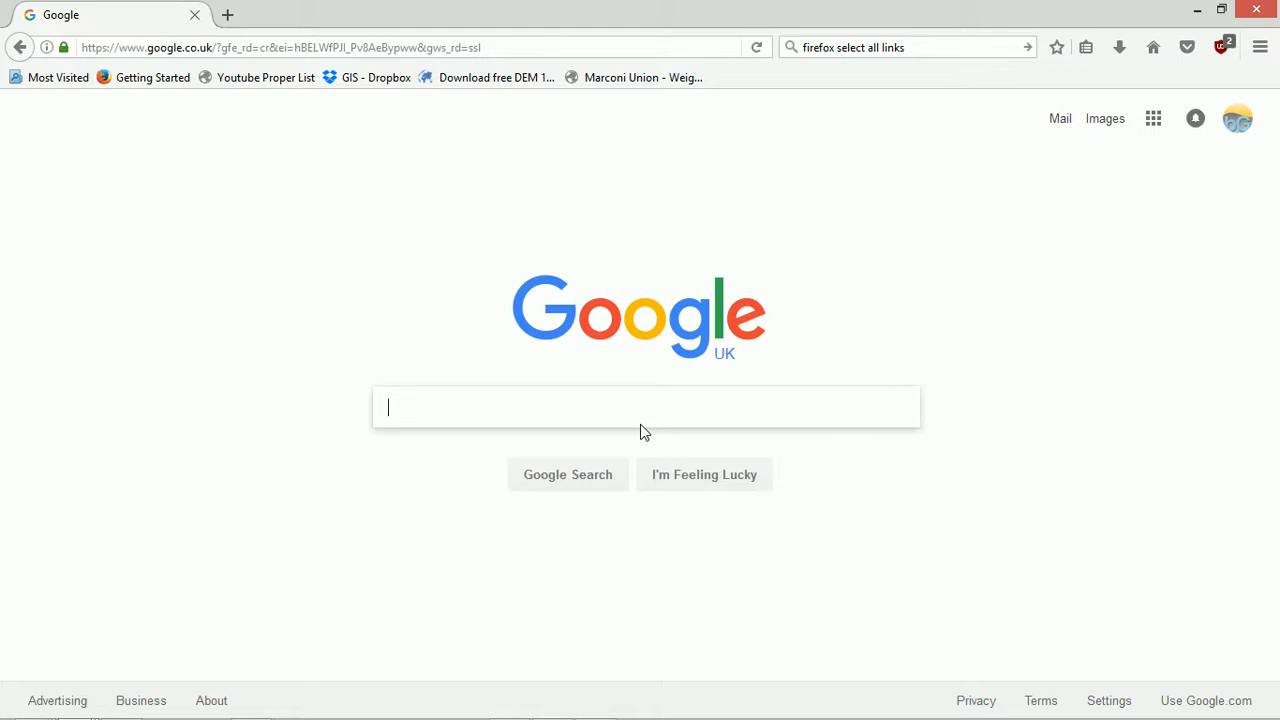
{"action": "type", "text": "e"}
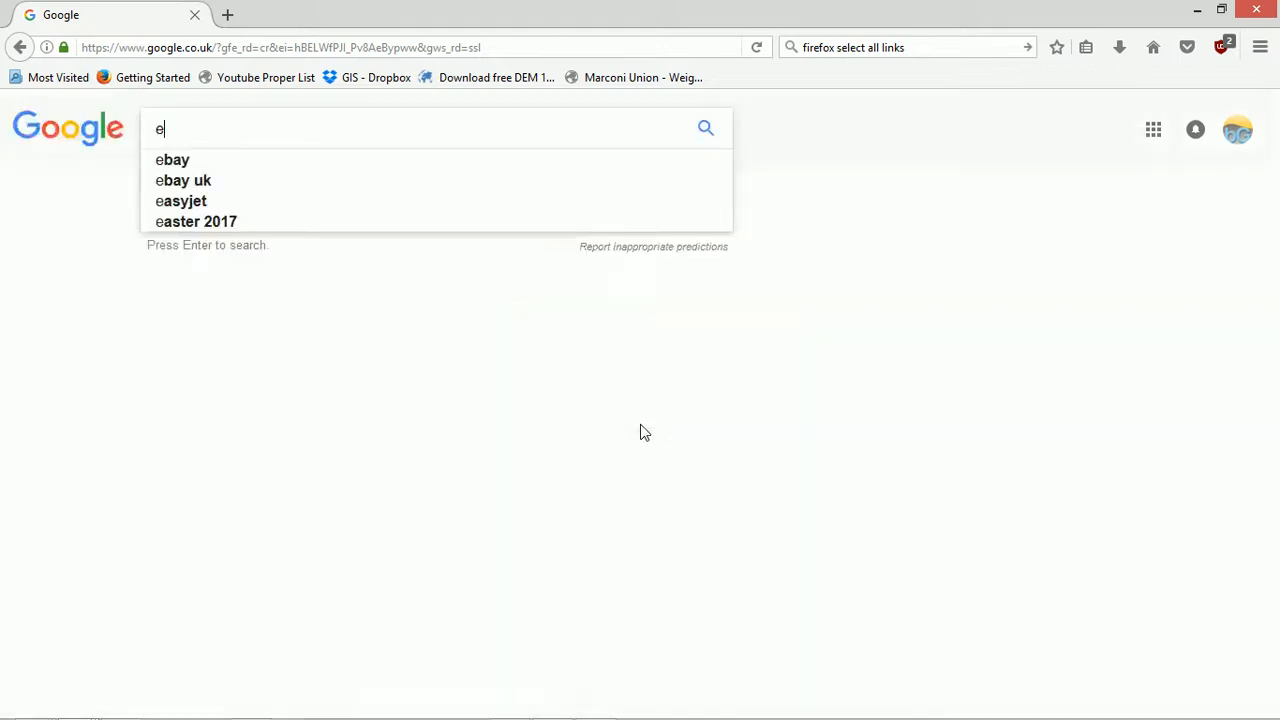
{"action": "type", "text": "os land"}
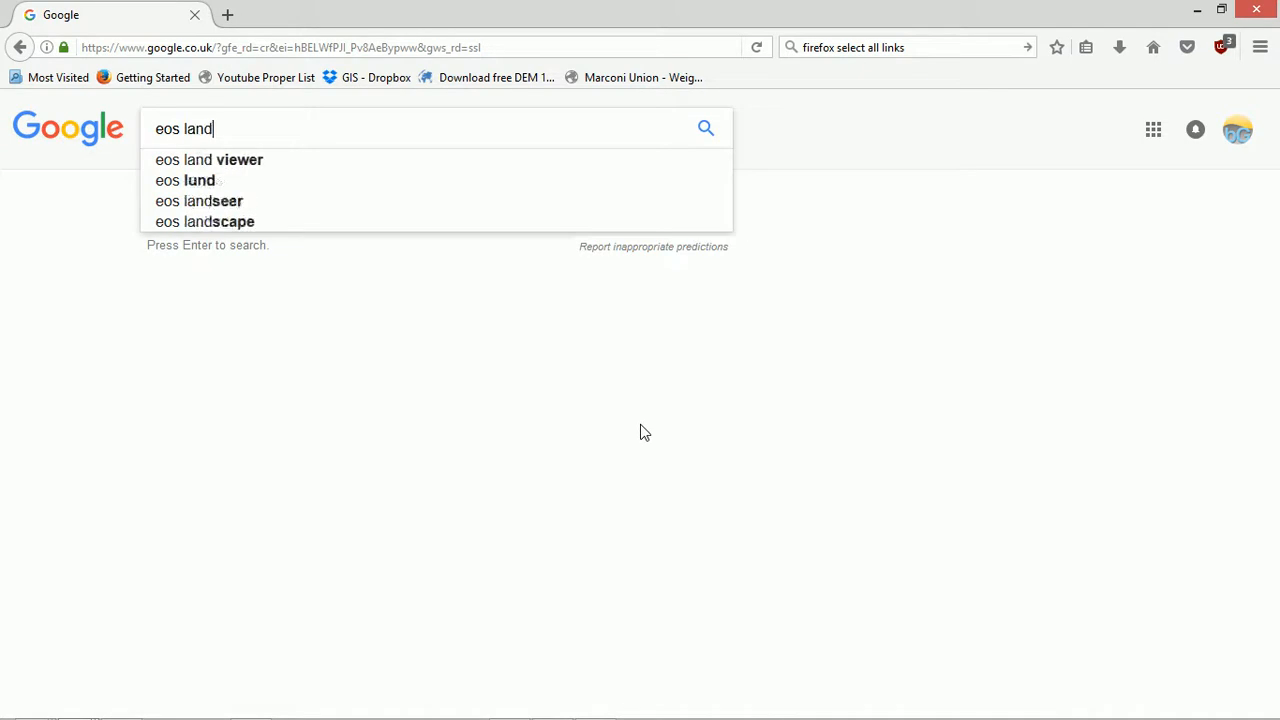
{"action": "left_click", "coordinate": [208, 160]}
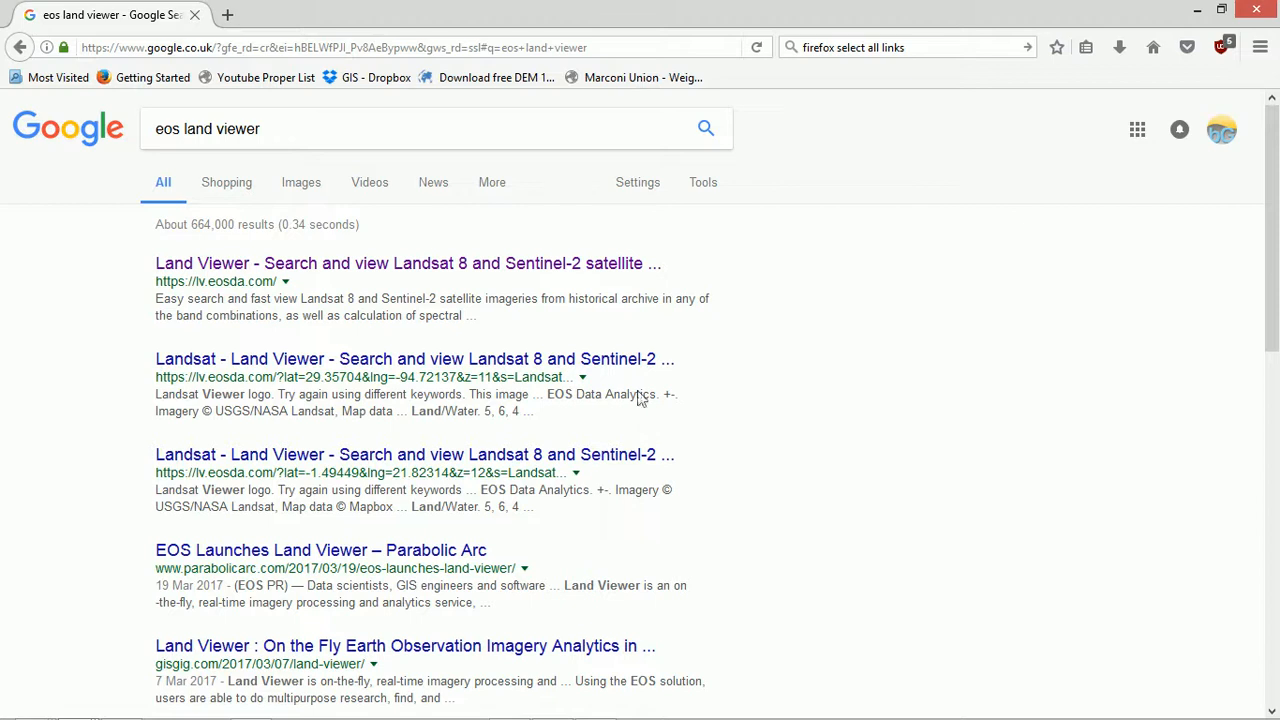
{"action": "left_click", "coordinate": [408, 264]}
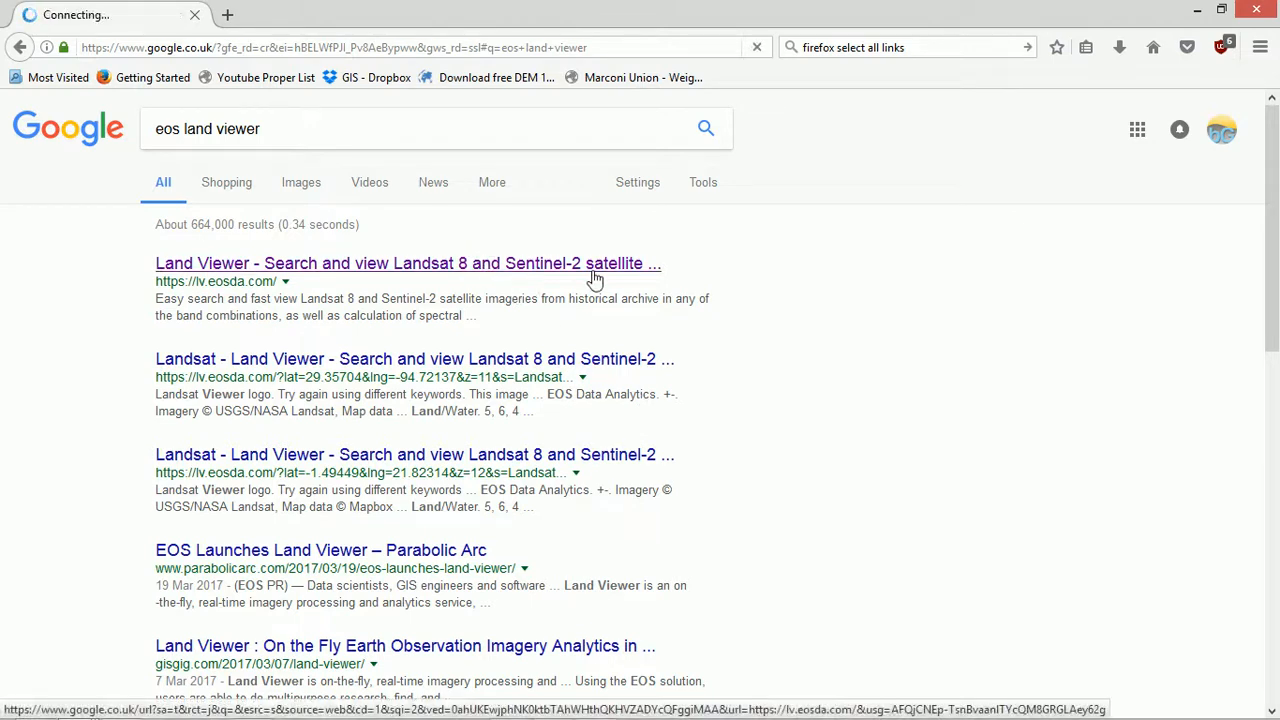
{"action": "left_click", "coordinate": [408, 264]}
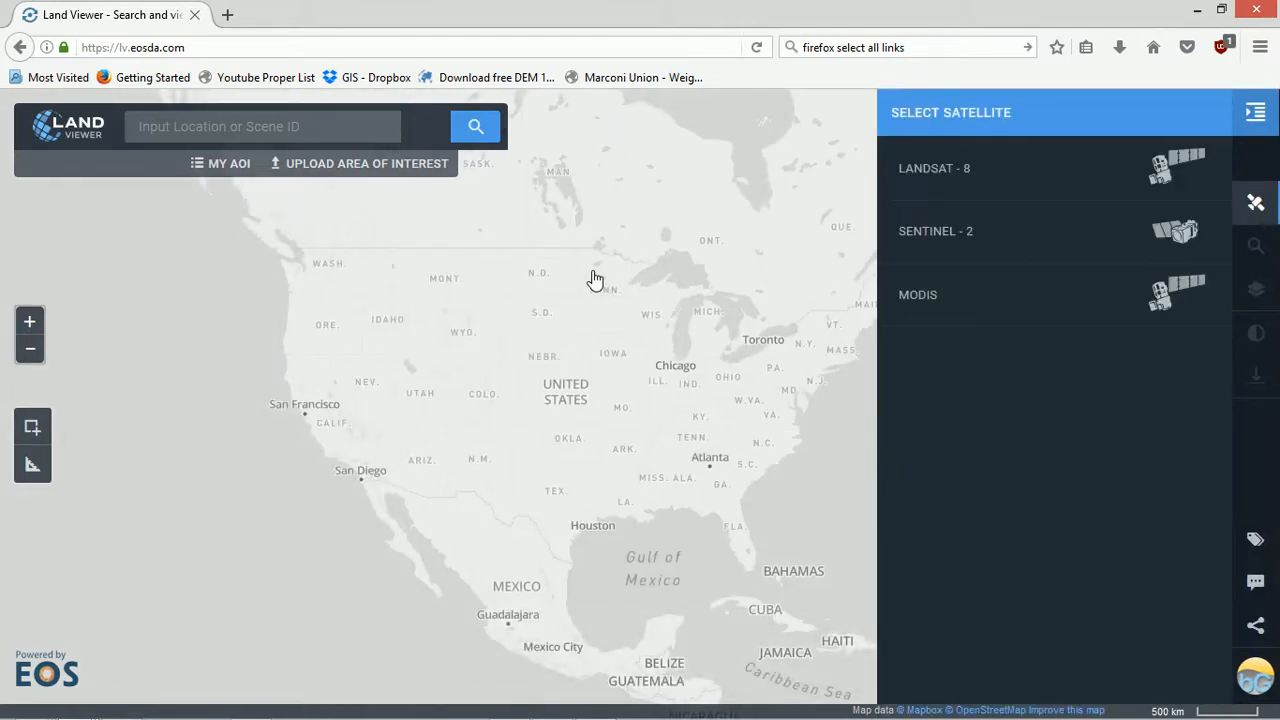
{"action": "left_click", "coordinate": [264, 126]}
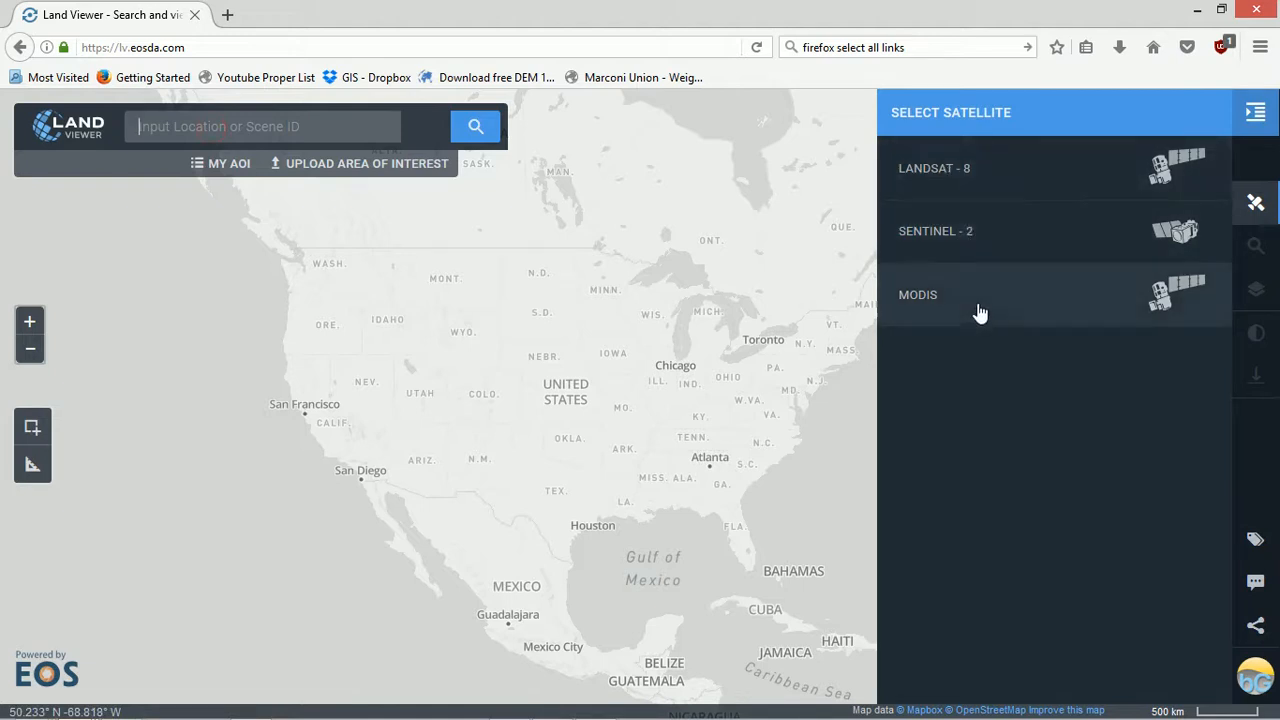
{"action": "mouse_move", "coordinate": [1008, 232]}
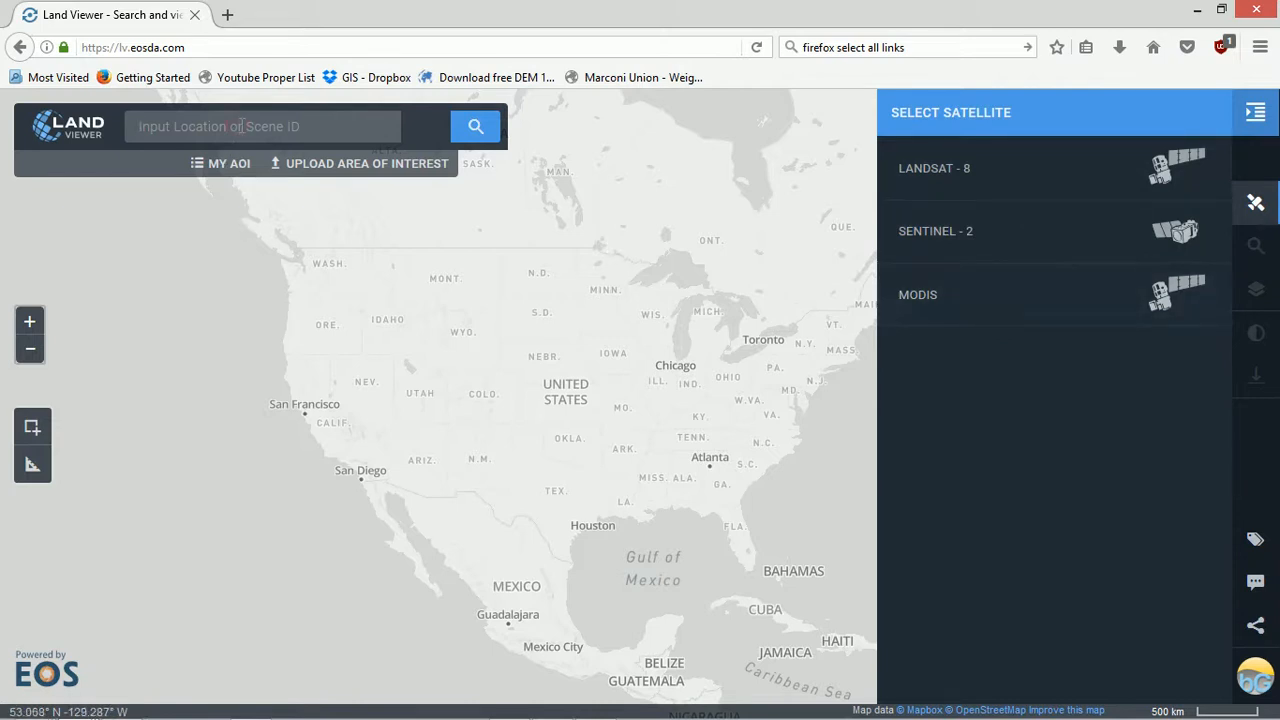
{"action": "left_click", "coordinate": [264, 126]}
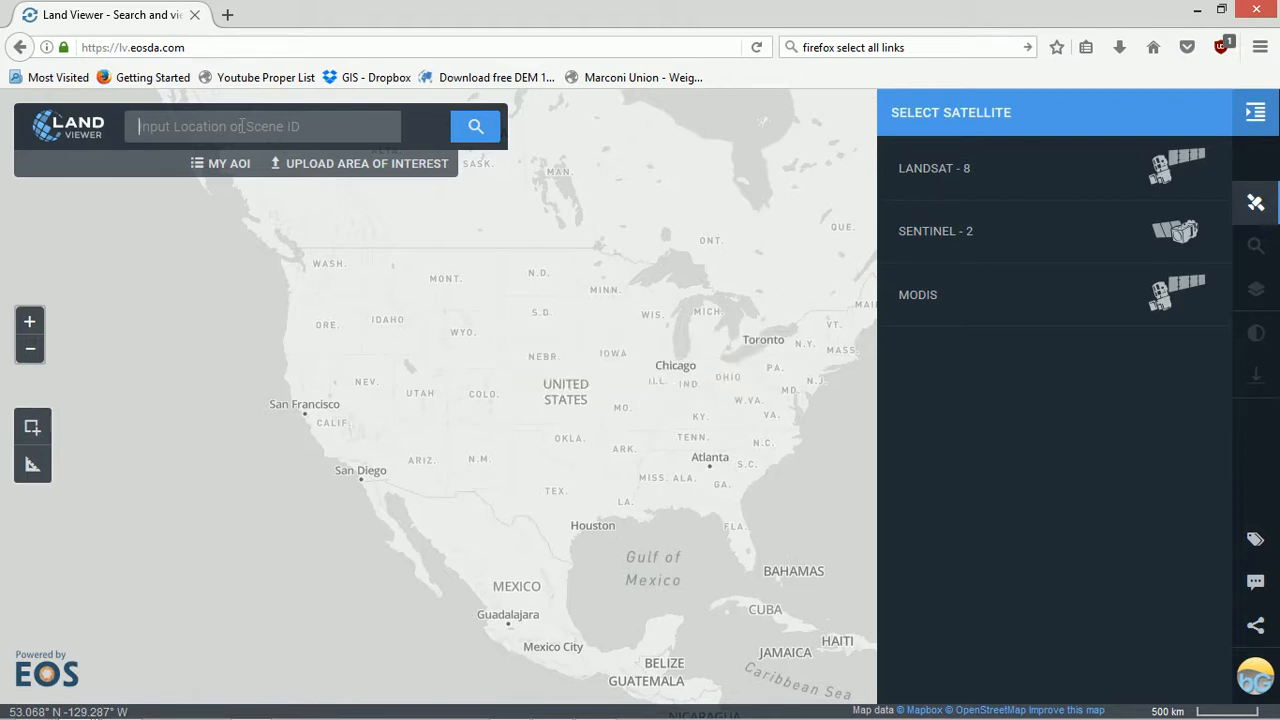
Go to 'Madrid, Spain' on the map and list its Sentinel-2 scenes (34 results, Feb–May 2017).
{"action": "type", "text": "madrid"}
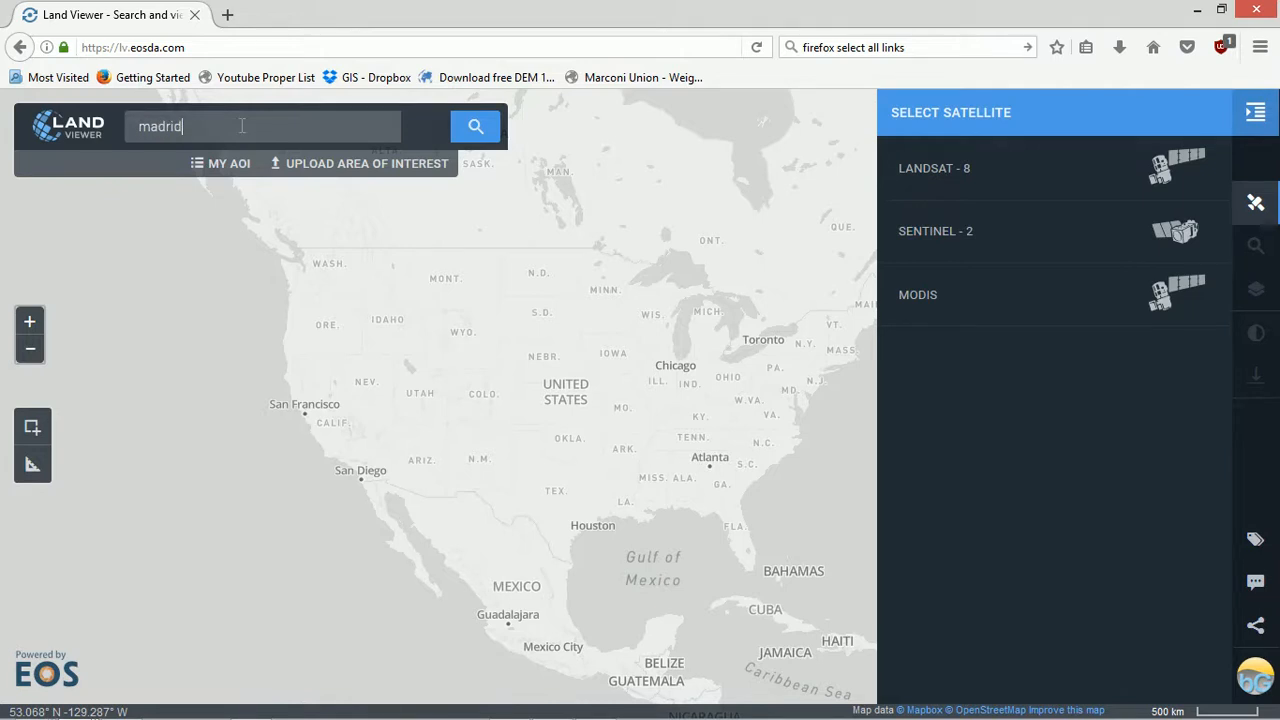
{"action": "type", "text": "Madrid, Spain"}
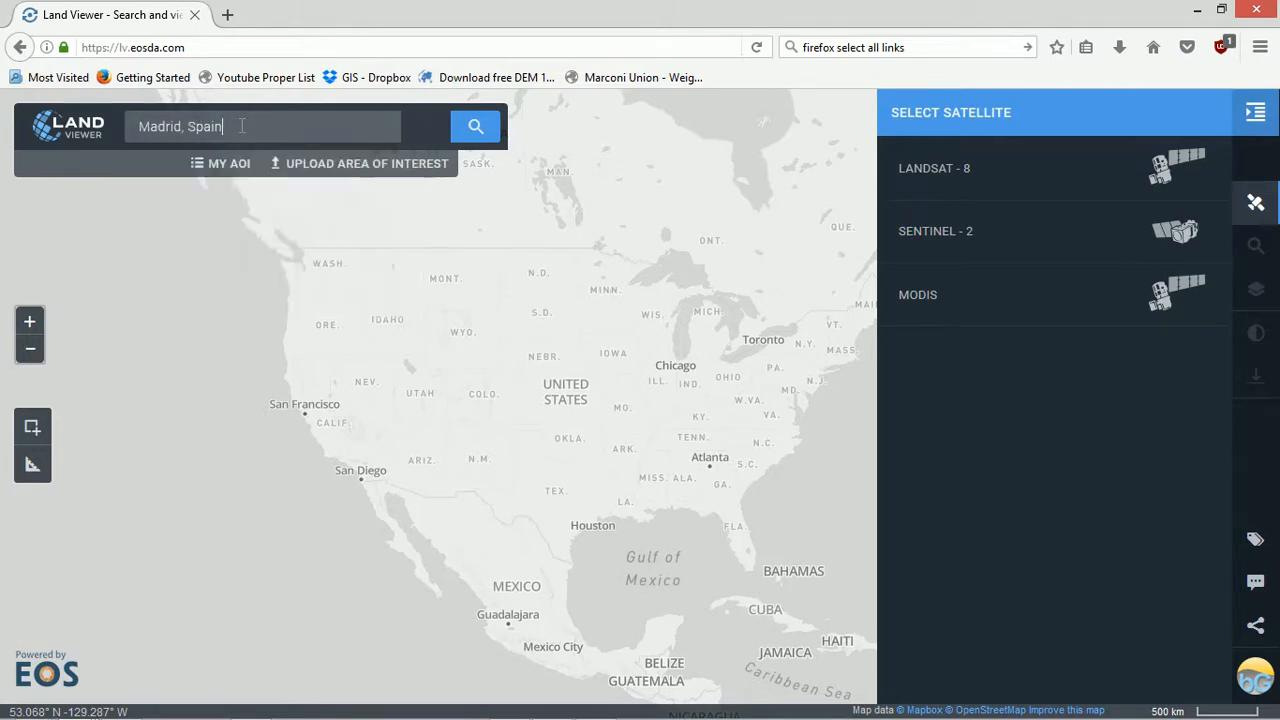
{"action": "left_click", "coordinate": [476, 126]}
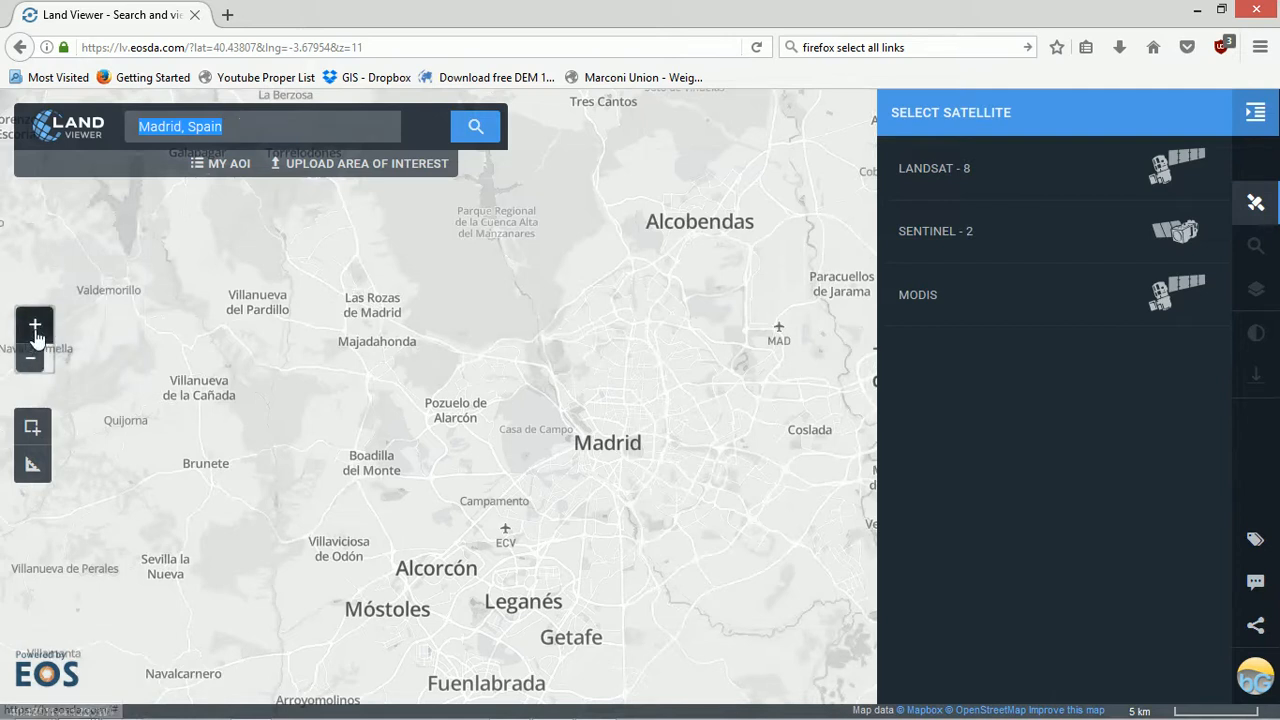
{"action": "mouse_move", "coordinate": [700, 456]}
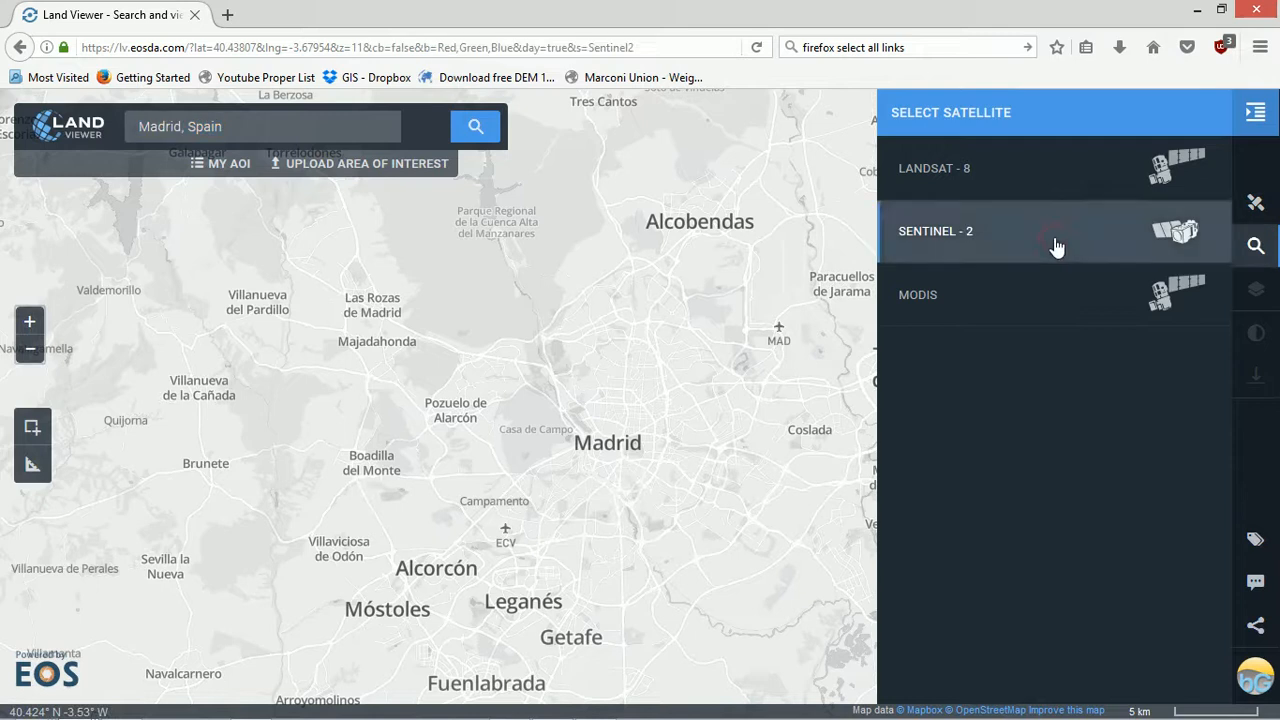
{"action": "left_click", "coordinate": [936, 232]}
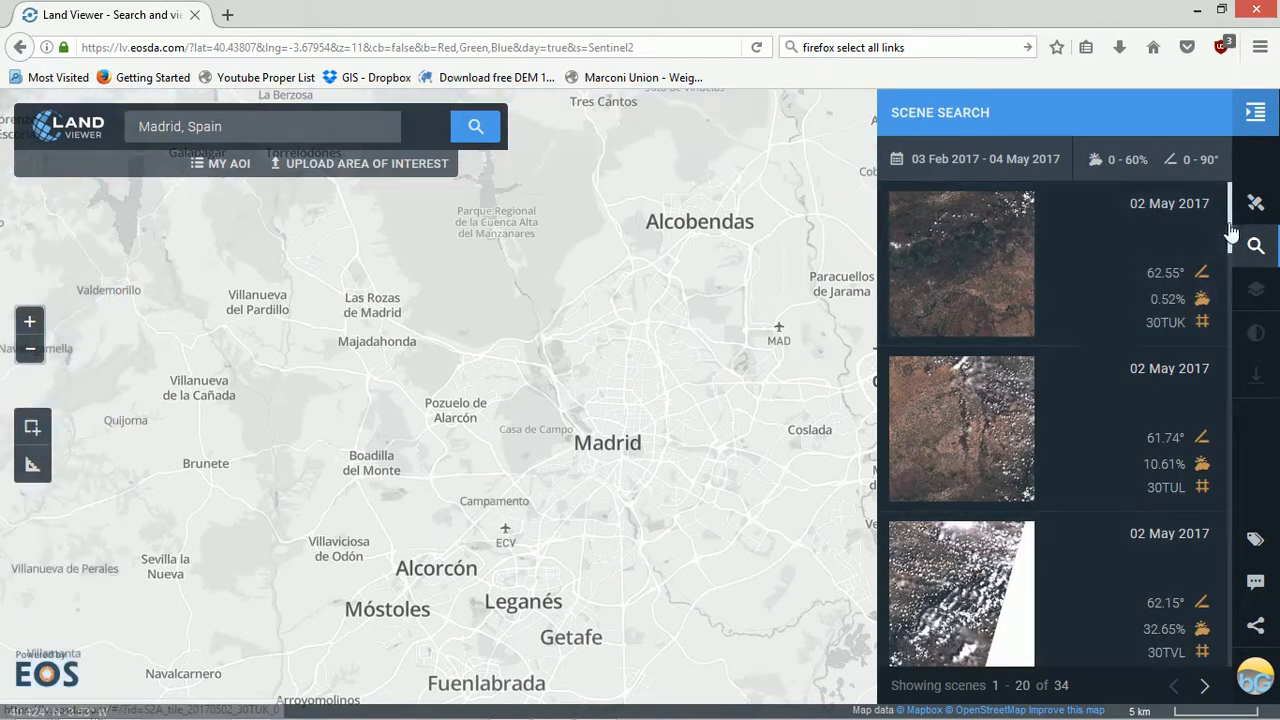
{"action": "scroll", "scroll_direction": "down", "scroll_amount": 3}
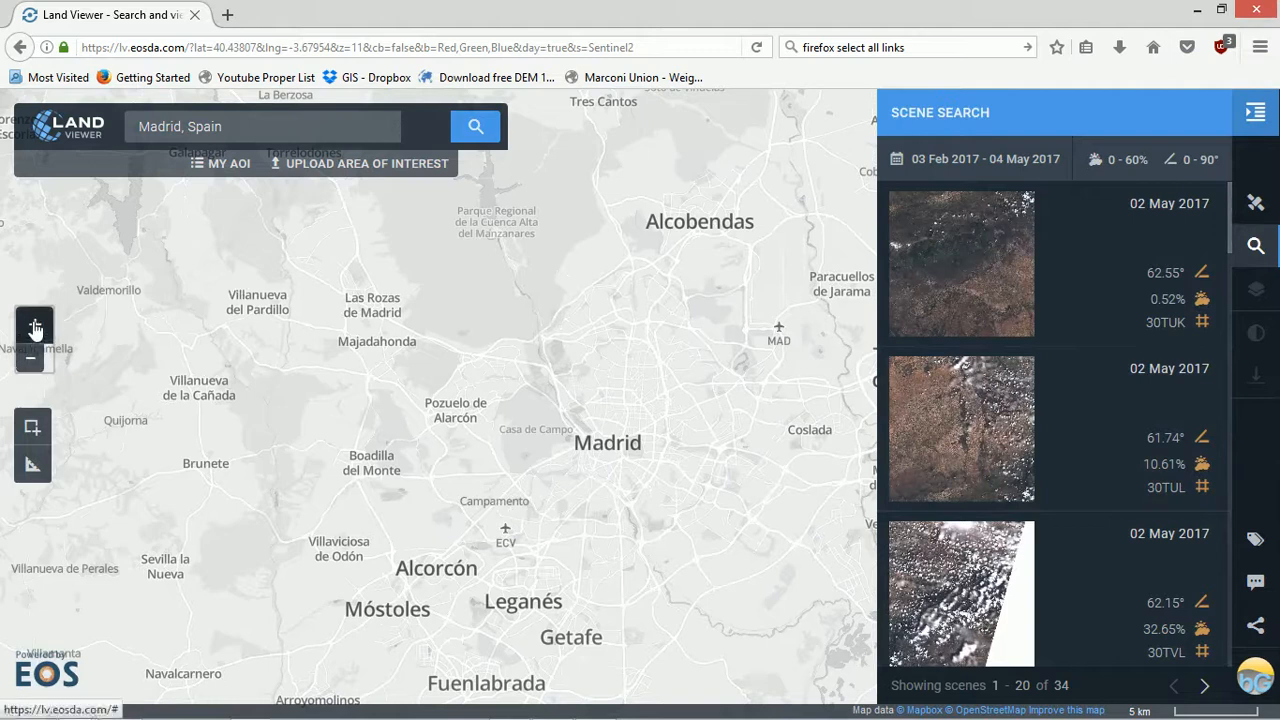
Zoom in on central Madrid and filter the Sentinel-2 scenes to 0–3% cloudiness, leaving 6 scenes.
{"action": "left_click", "coordinate": [34, 320]}
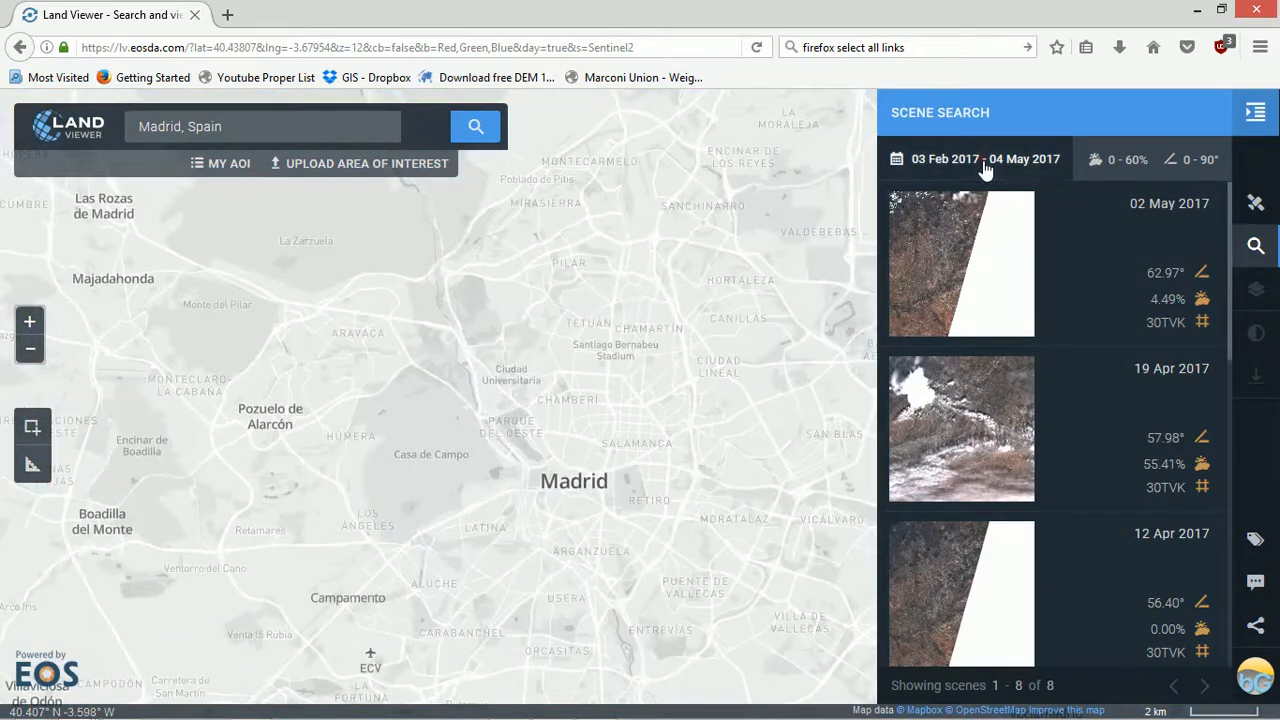
{"action": "left_click", "coordinate": [984, 160]}
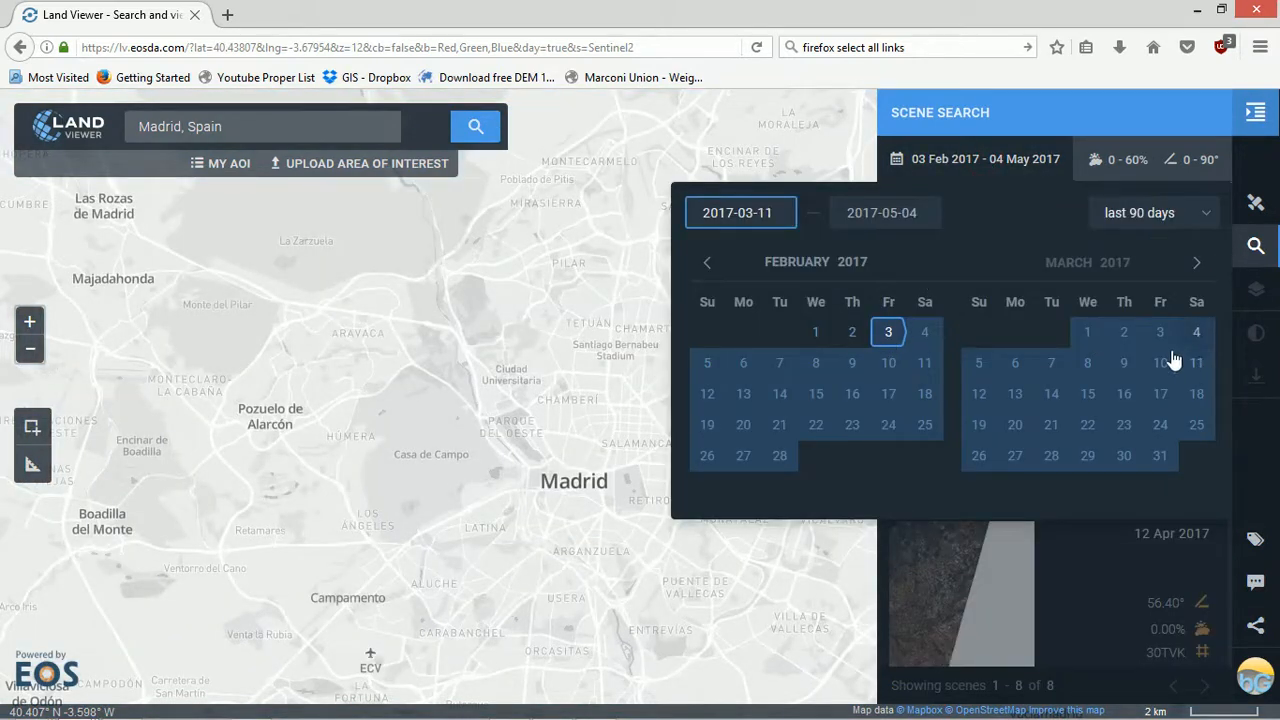
{"action": "left_click", "coordinate": [1152, 212]}
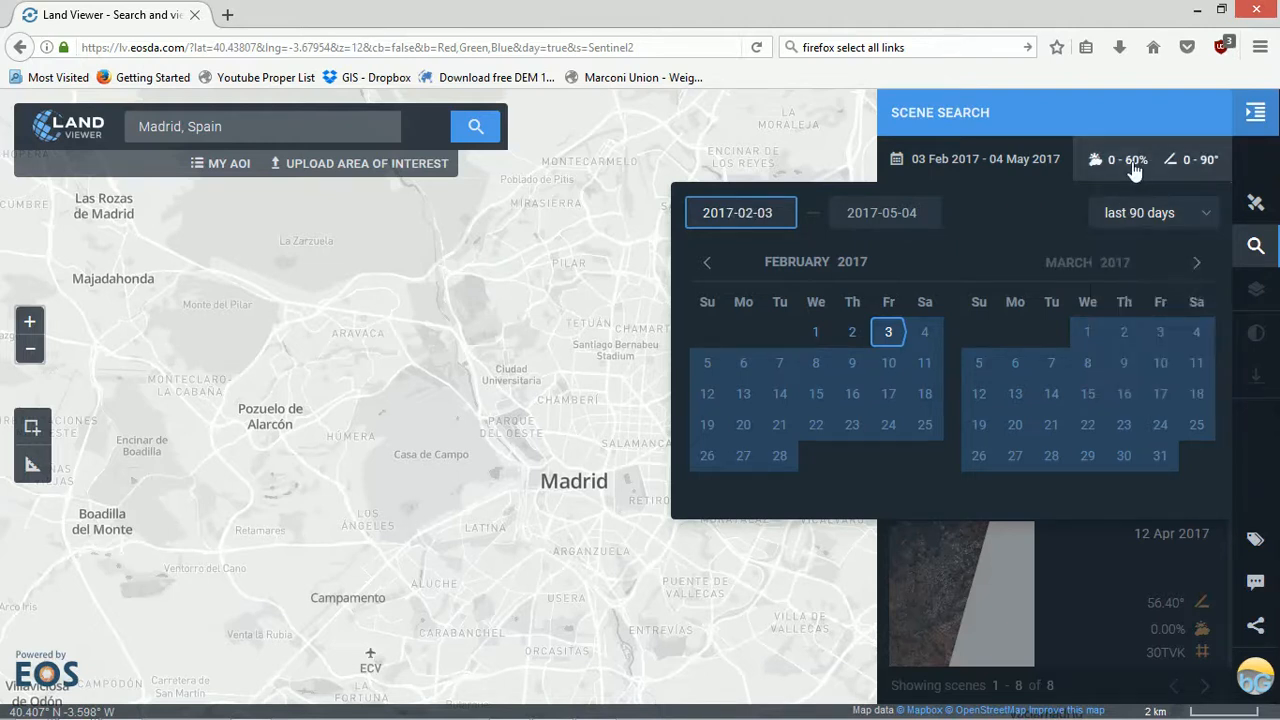
{"action": "left_click", "coordinate": [1128, 160]}
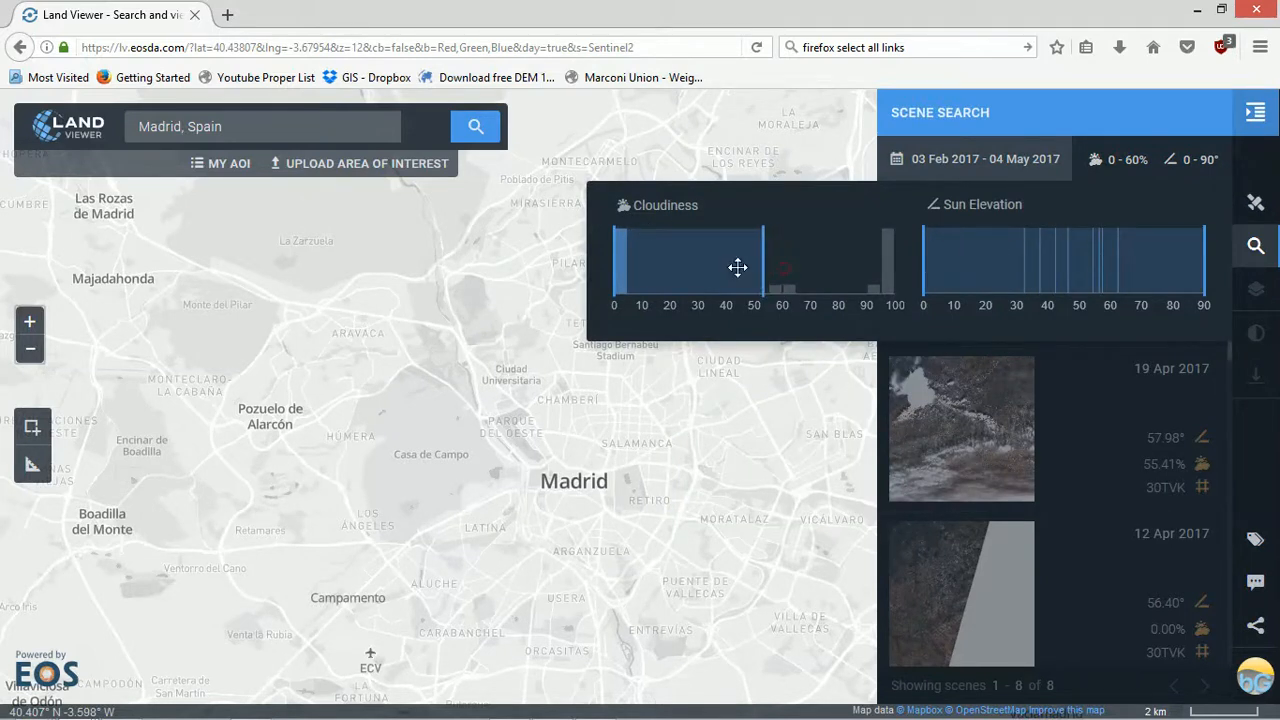
{"action": "left_click_drag", "start_coordinate": [752, 268], "coordinate": [624, 268]}
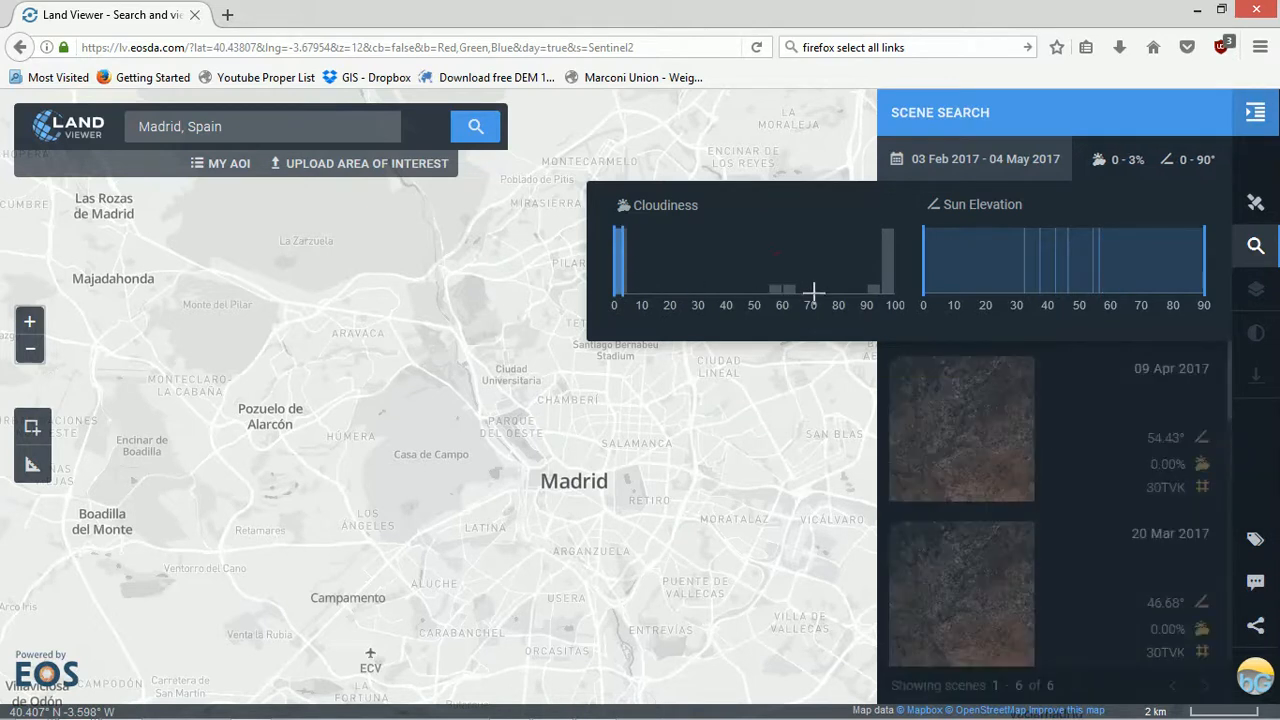
{"action": "mouse_move", "coordinate": [984, 442]}
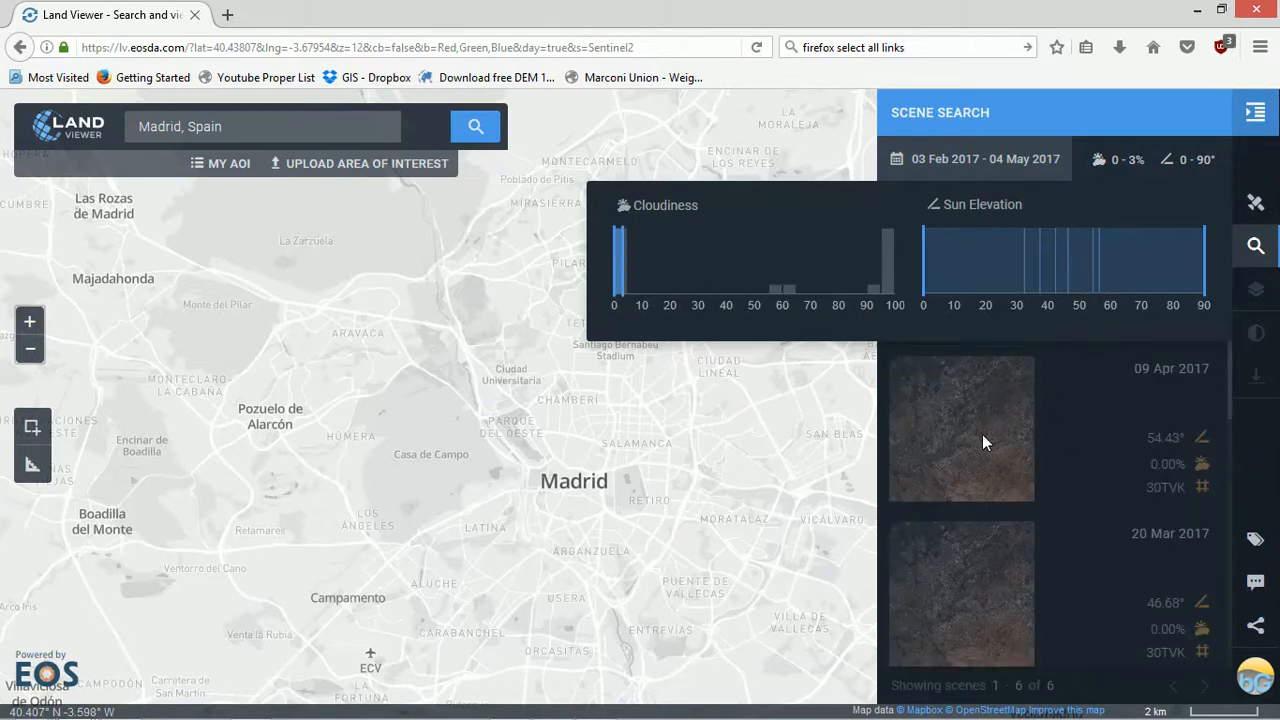
{"action": "mouse_move", "coordinate": [1088, 168]}
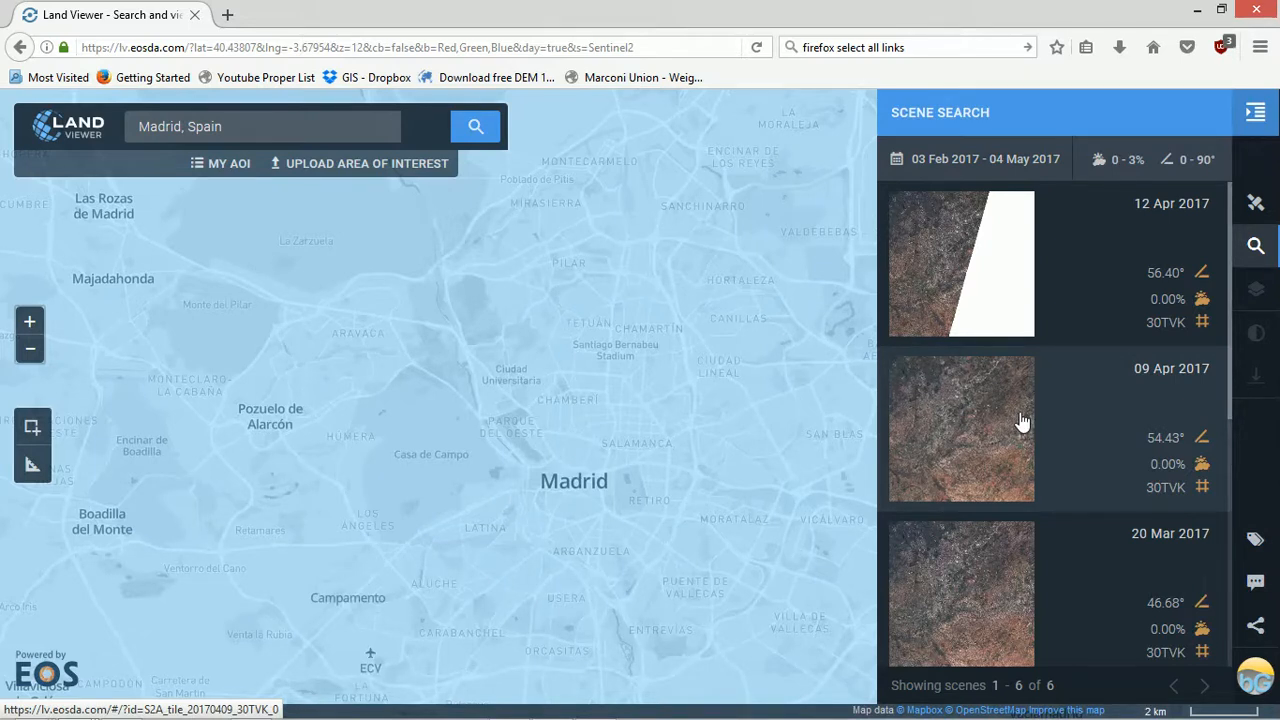
Load the 09 Apr 2017 Sentinel-2 scene over Madrid.
{"action": "left_click", "coordinate": [960, 428]}
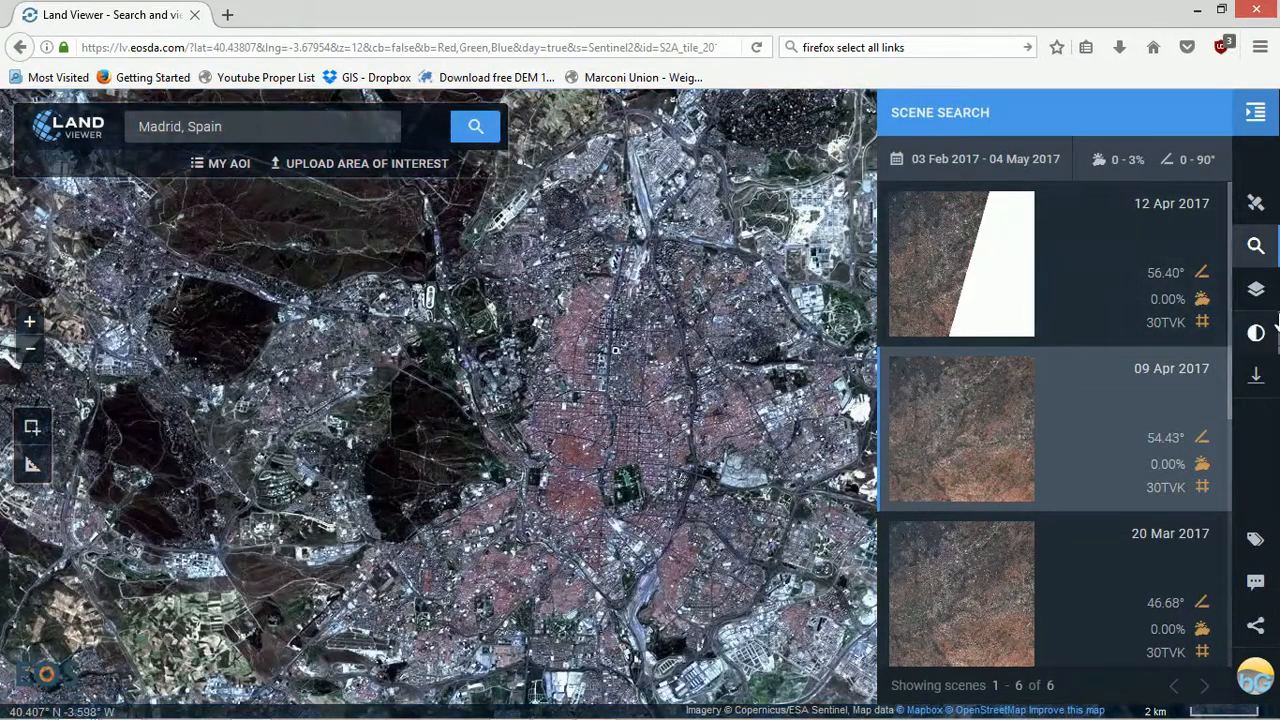
{"action": "mouse_move", "coordinate": [1256, 288]}
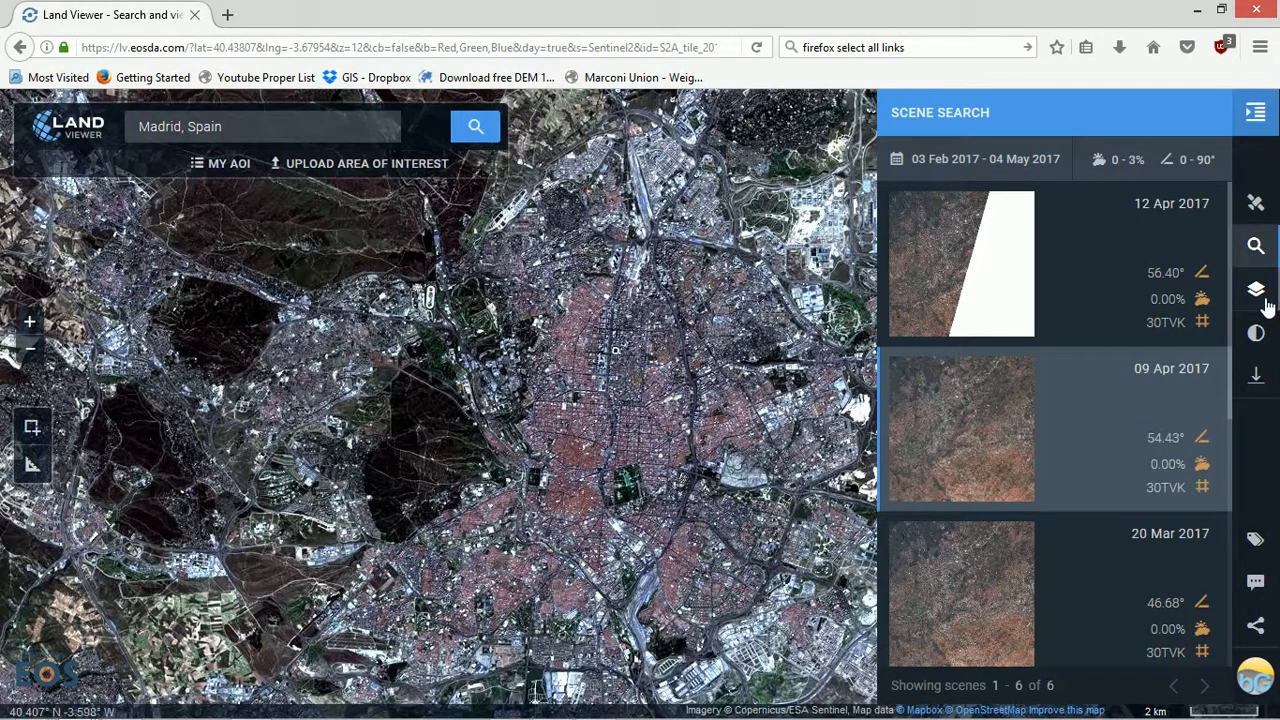
Switch the scene to Color Infrared (vegetation), bands 8-4-3, after reading its description panel.
{"action": "left_click", "coordinate": [1256, 288]}
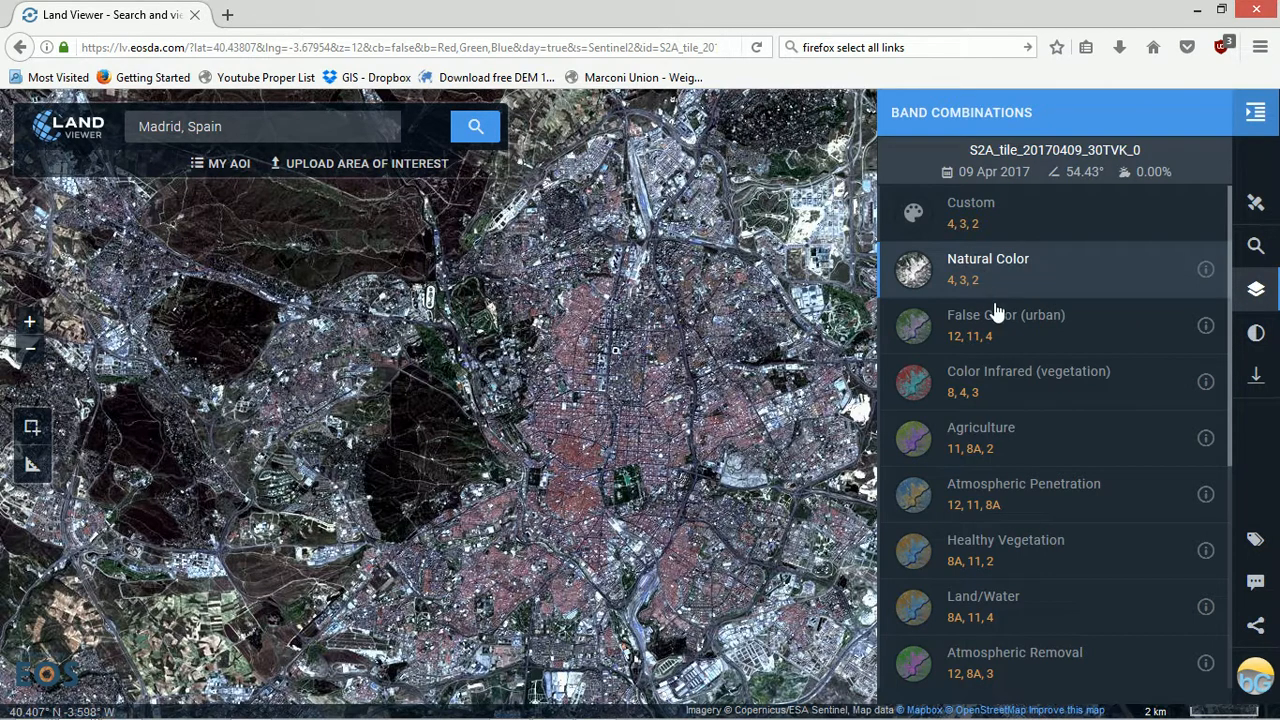
{"action": "mouse_move", "coordinate": [1020, 330]}
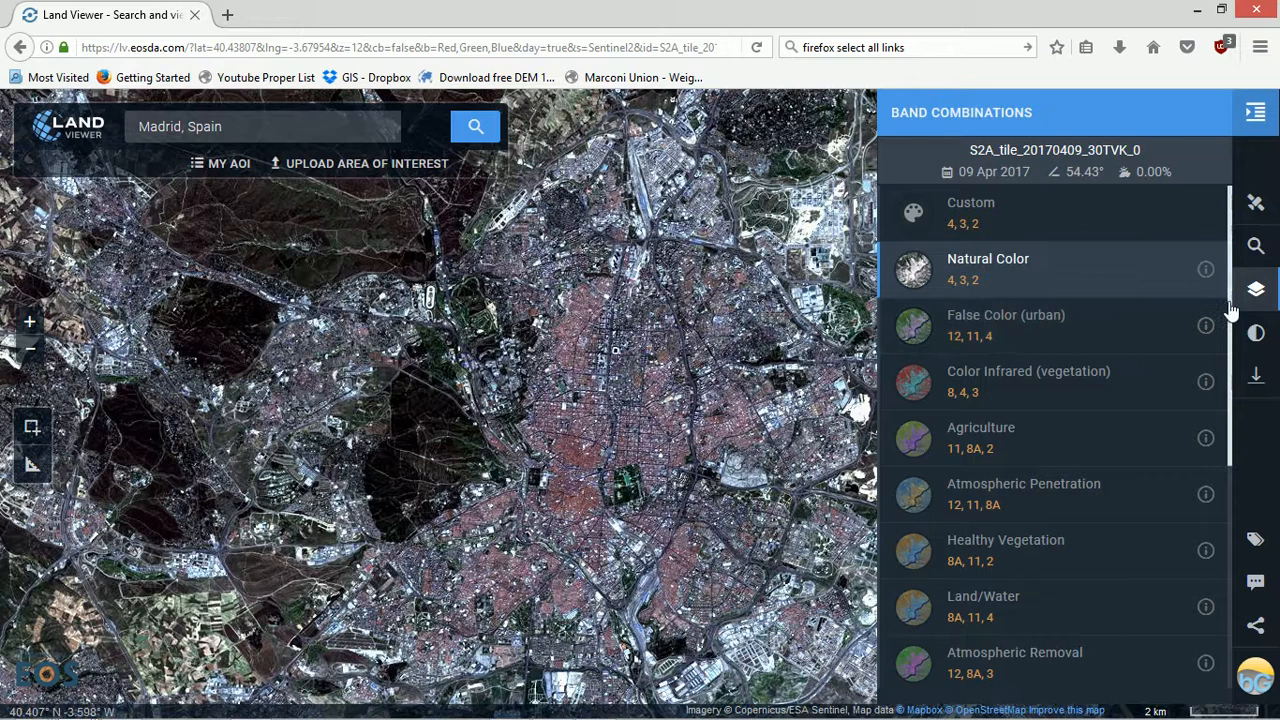
{"action": "scroll", "scroll_direction": "down", "scroll_amount": 3}
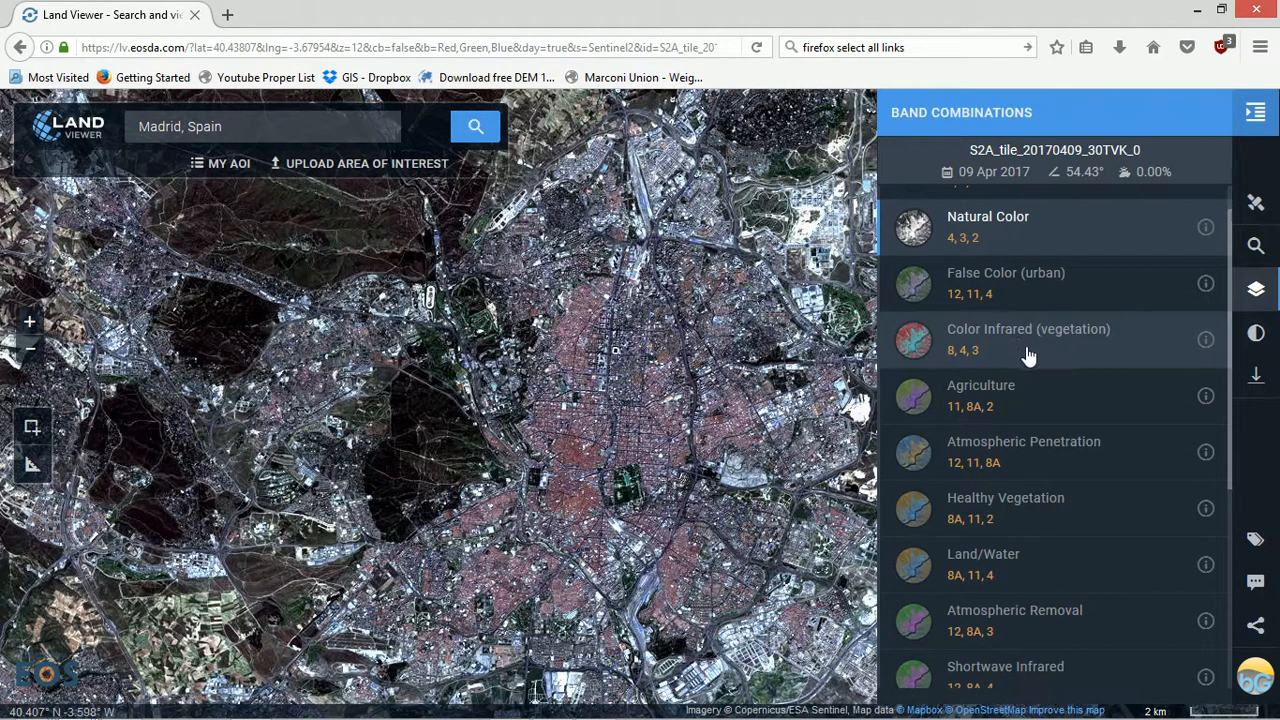
{"action": "left_click", "coordinate": [1028, 338]}
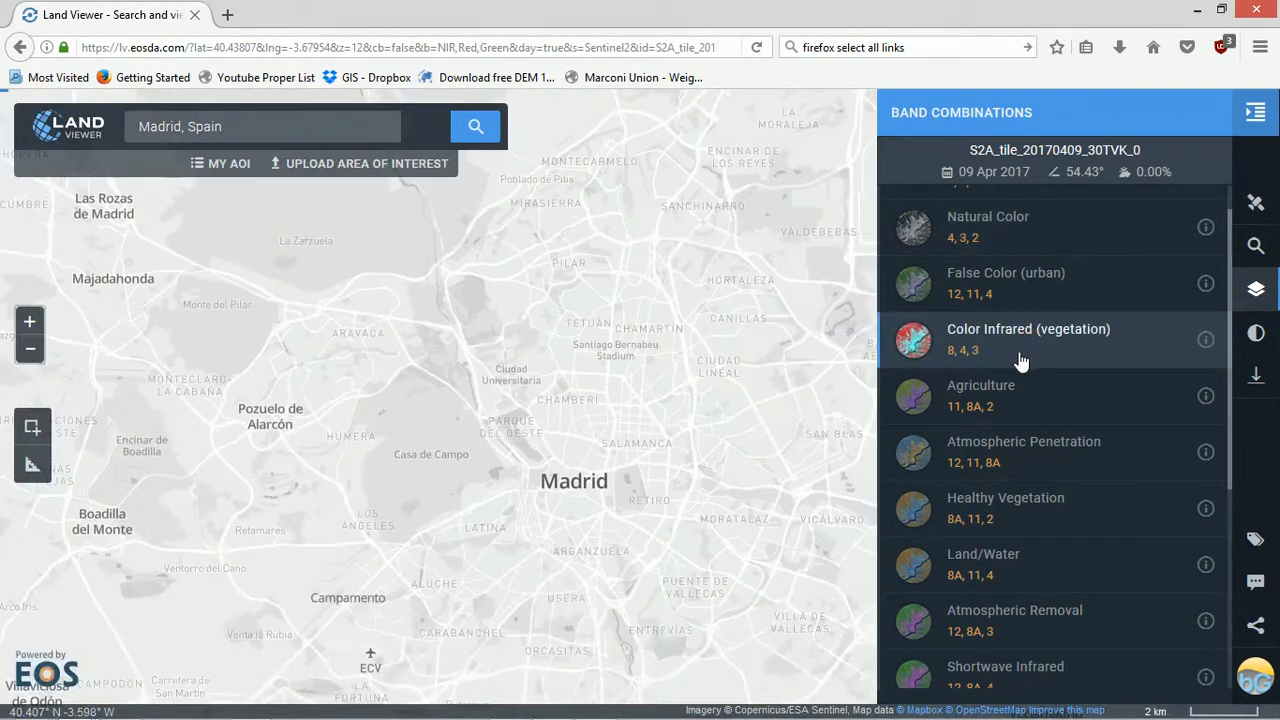
{"action": "left_click", "coordinate": [1028, 340]}
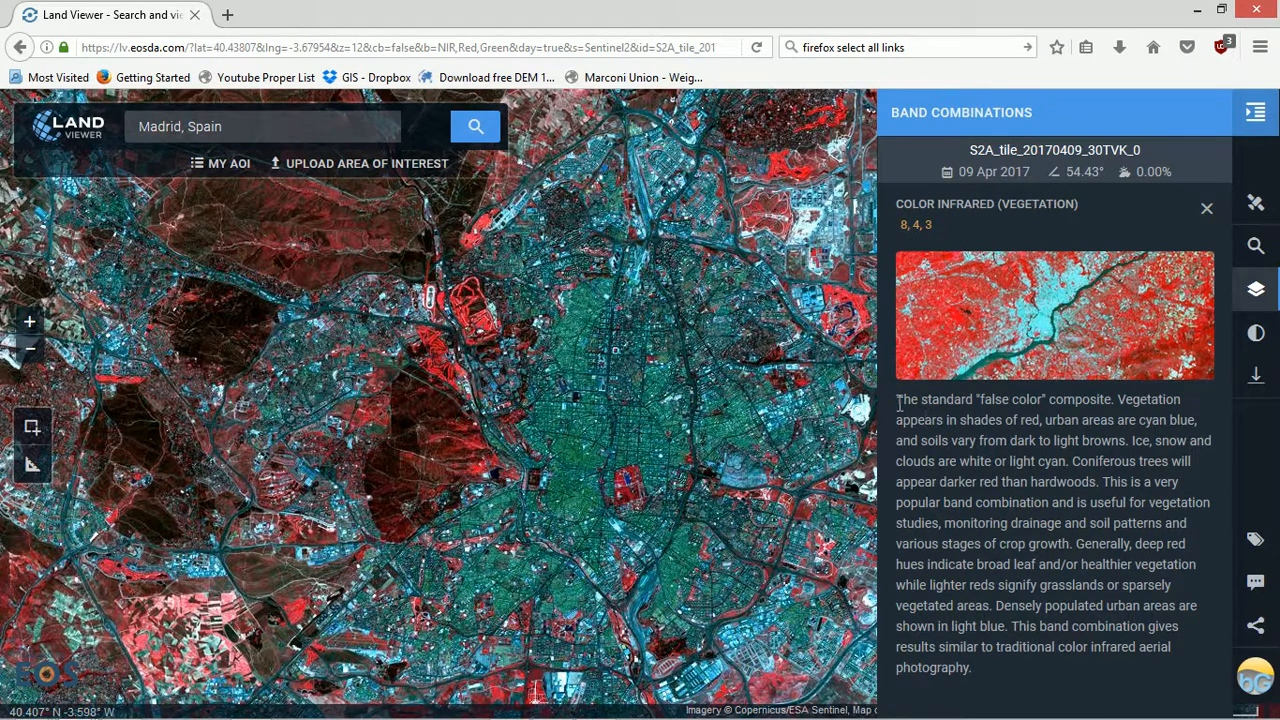
{"action": "left_click_drag", "start_coordinate": [896, 400], "coordinate": [1048, 544]}
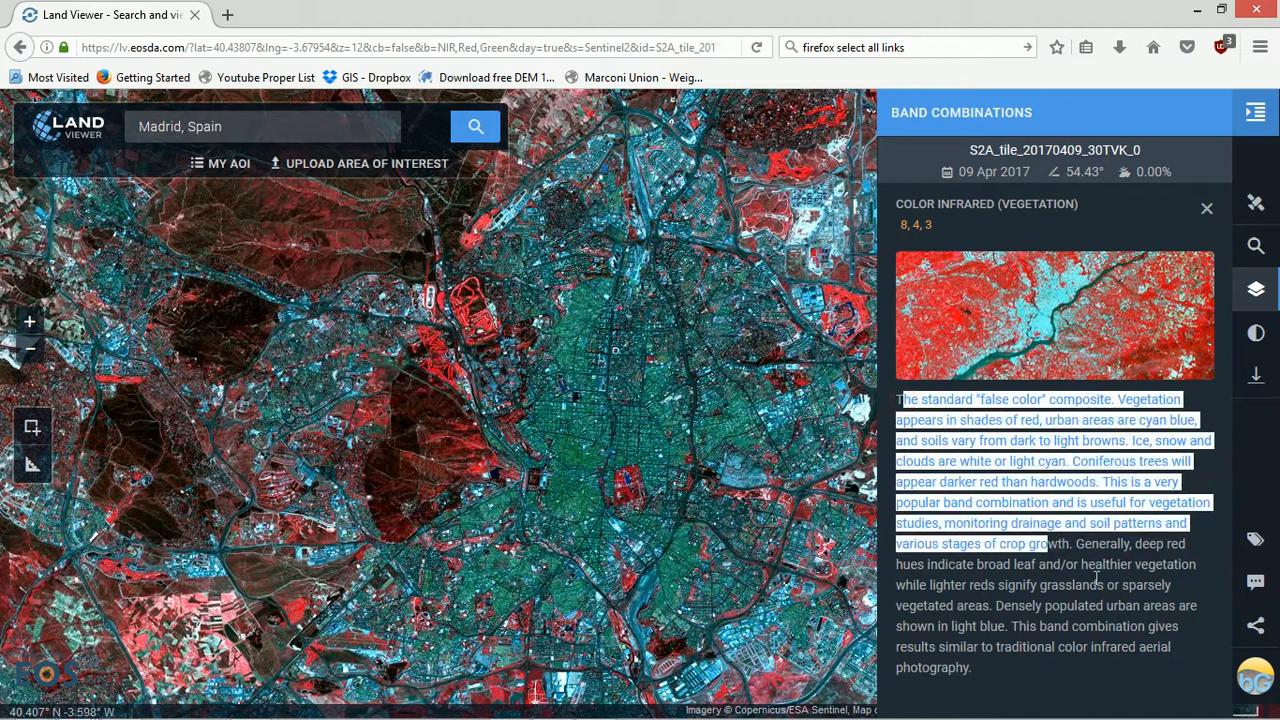
{"action": "left_click", "coordinate": [1096, 580]}
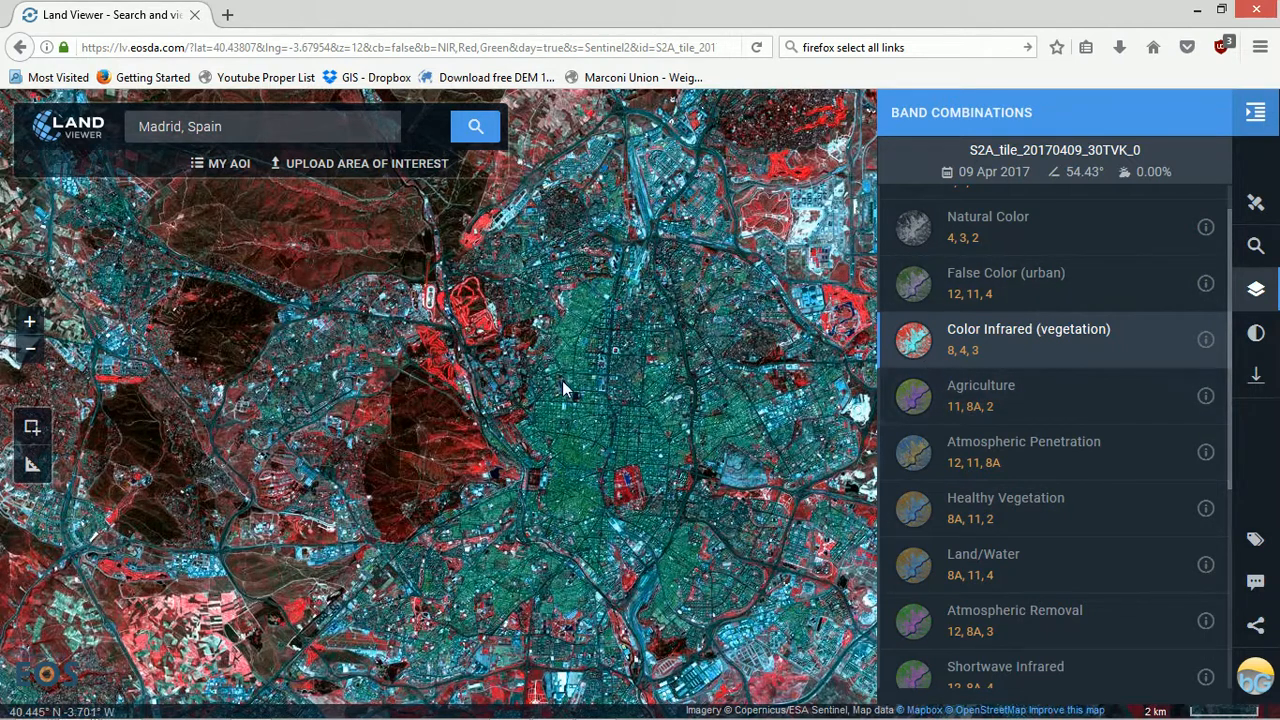
Show the scene's downloadable band list B01–B12 plus Metadata and request the B04 Red band file.
{"action": "left_click_drag", "start_coordinate": [560, 390], "coordinate": [516, 436]}
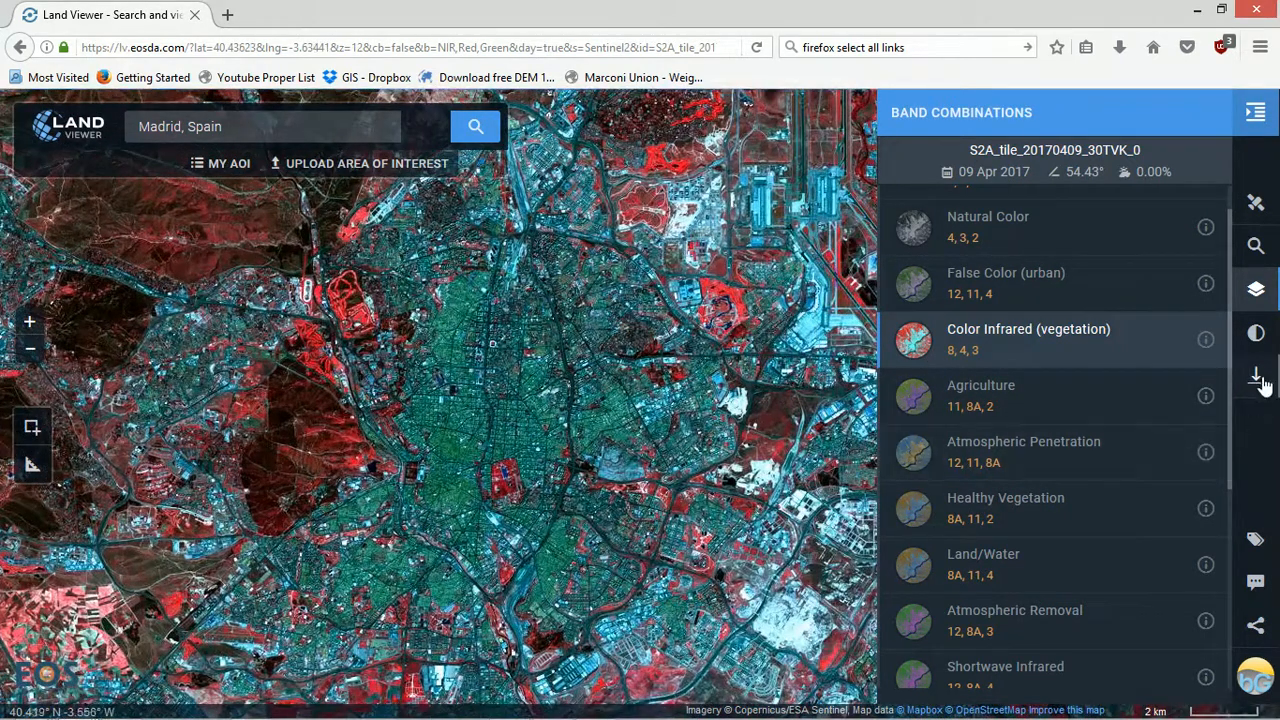
{"action": "mouse_move", "coordinate": [1256, 378]}
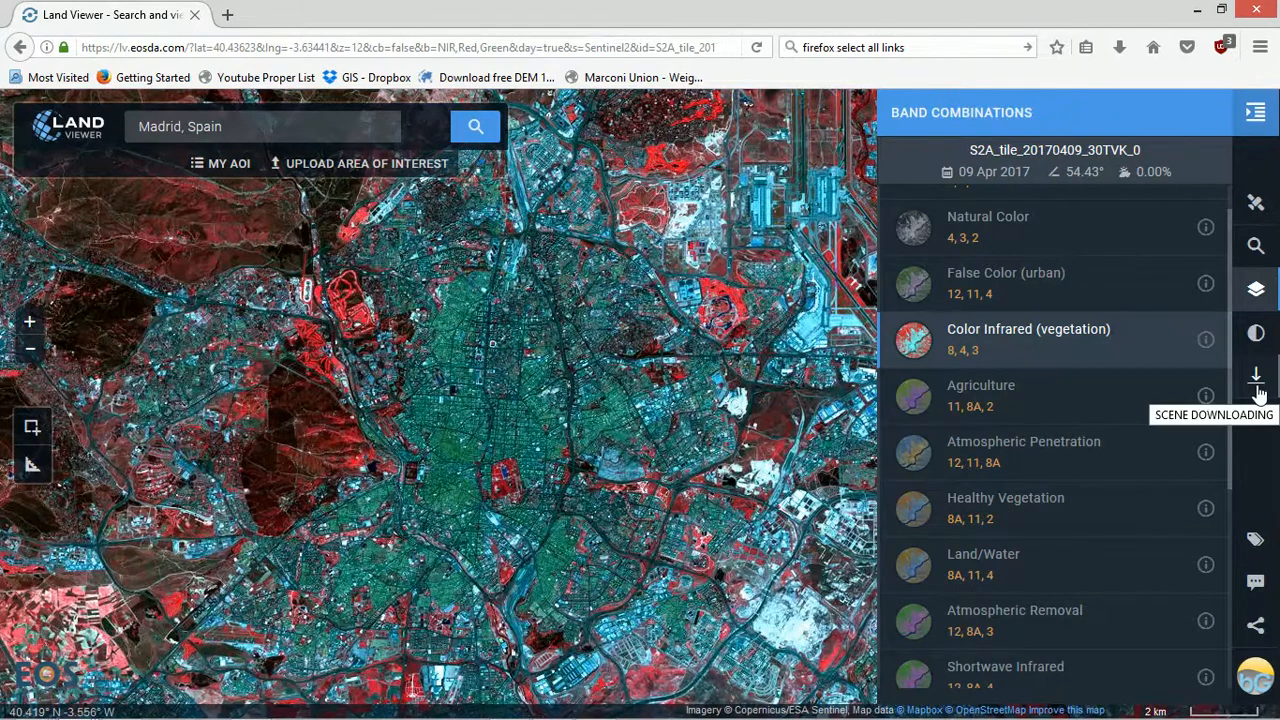
{"action": "left_click", "coordinate": [1256, 380]}
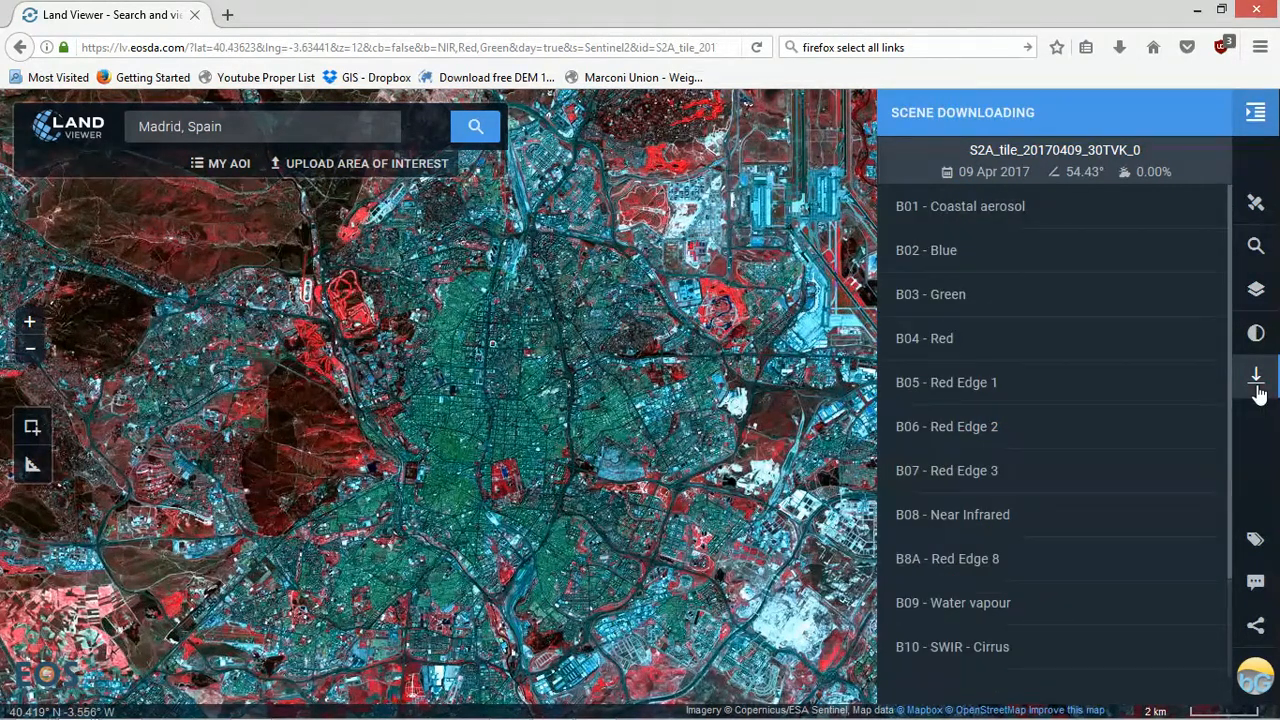
{"action": "mouse_move", "coordinate": [1148, 206]}
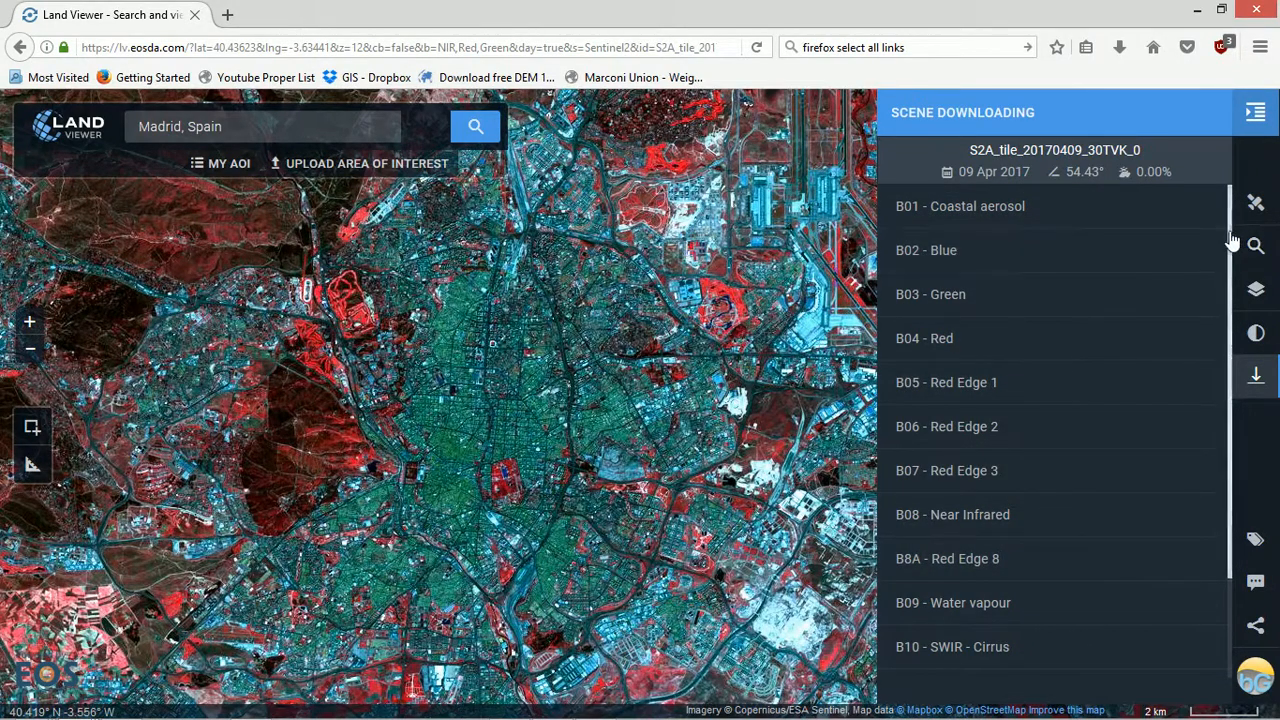
{"action": "scroll", "scroll_direction": "down", "scroll_amount": 3}
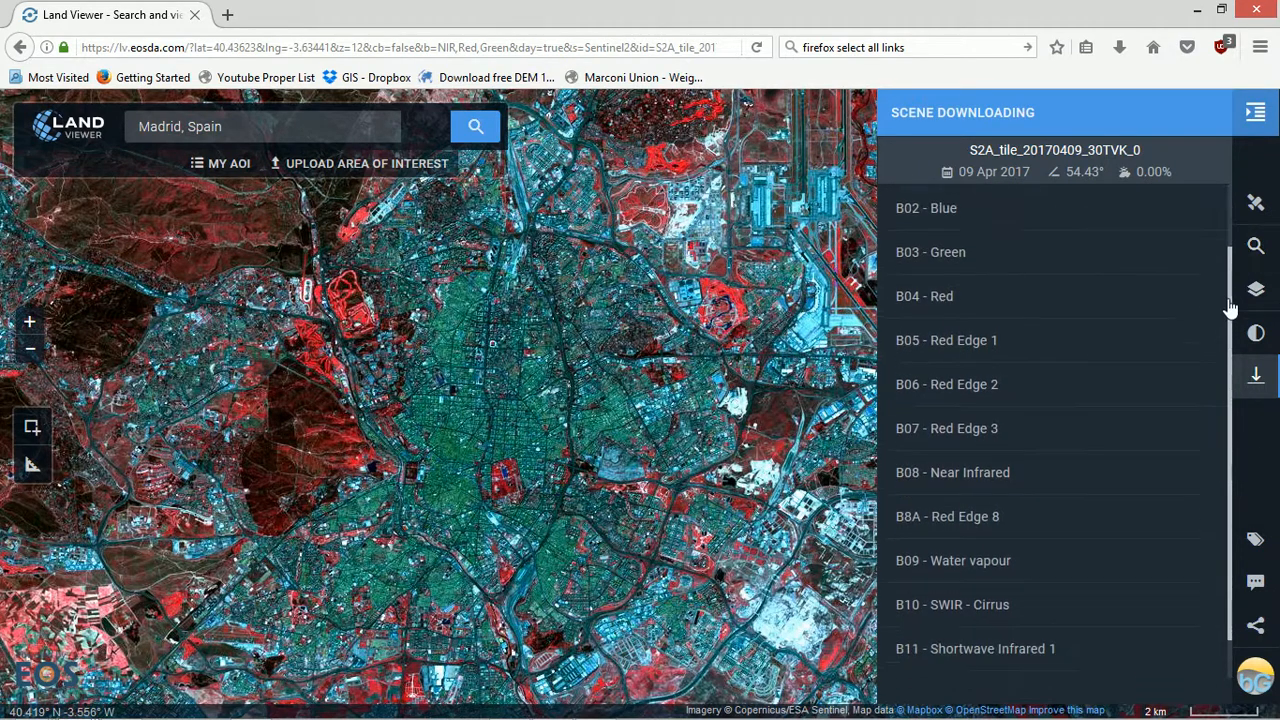
{"action": "scroll", "scroll_direction": "down", "scroll_amount": 3}
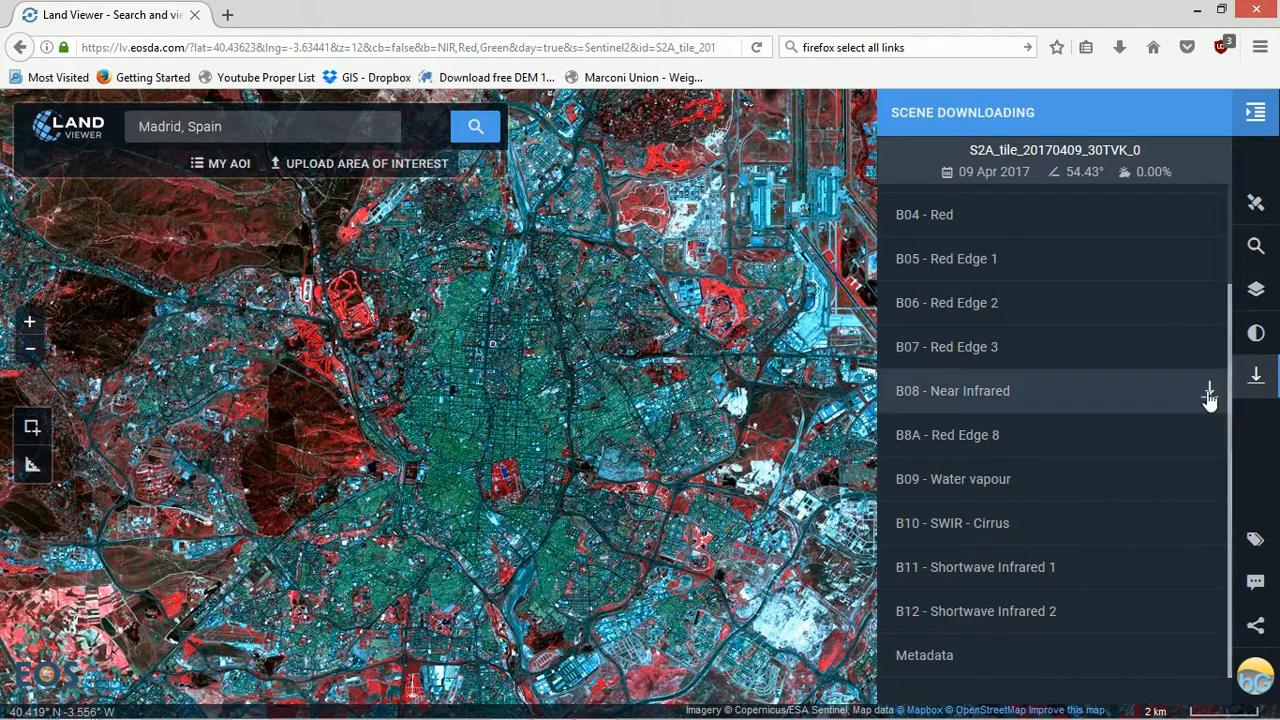
{"action": "mouse_move", "coordinate": [1150, 424]}
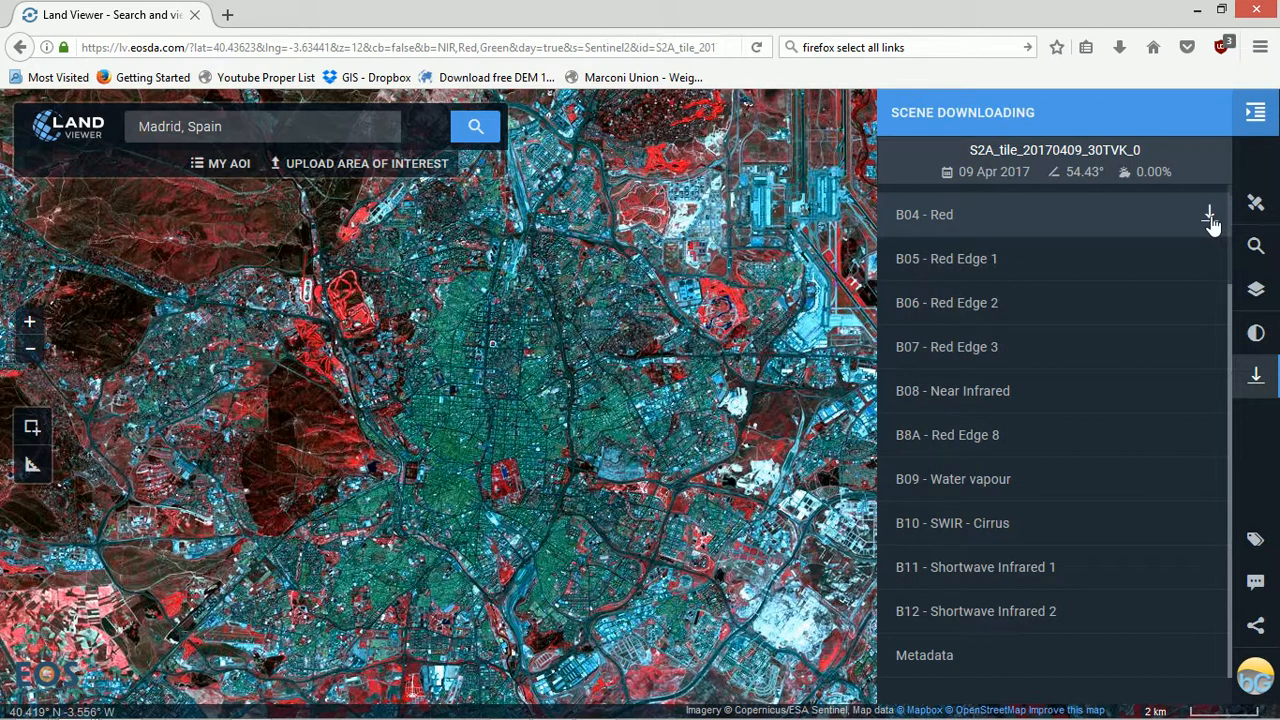
{"action": "left_click", "coordinate": [1208, 214]}
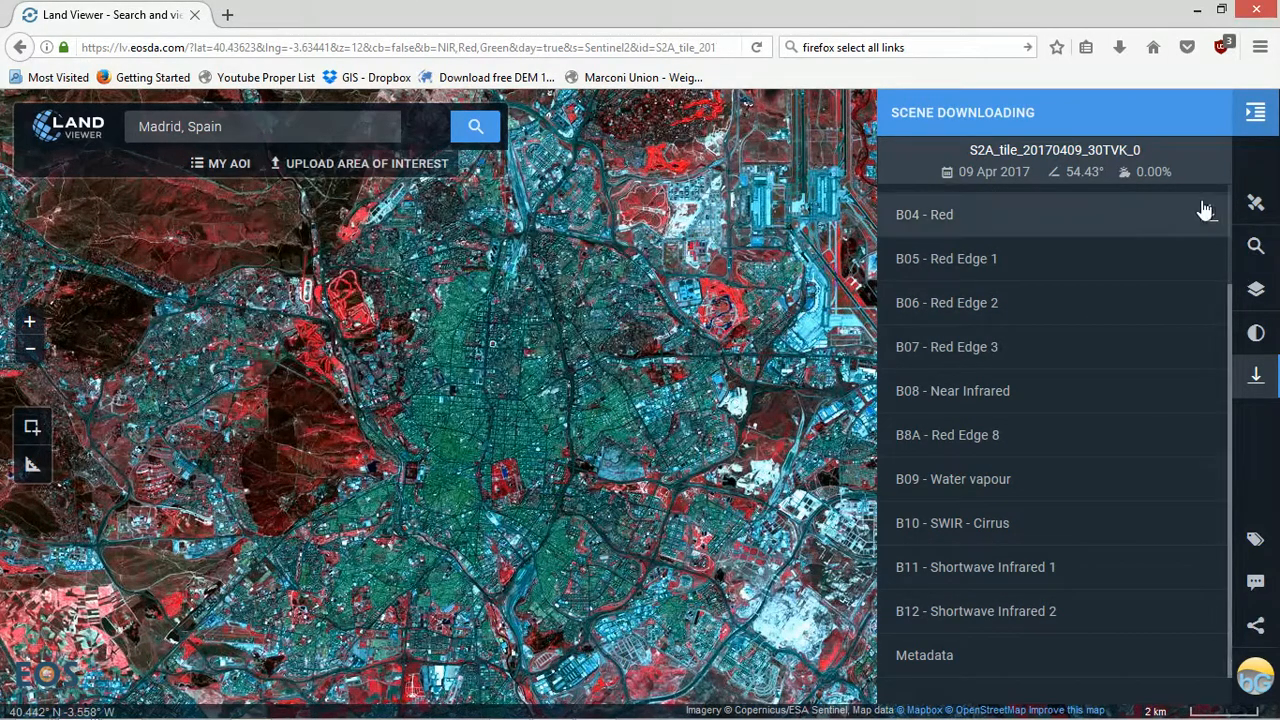
{"action": "mouse_move", "coordinate": [1044, 670]}
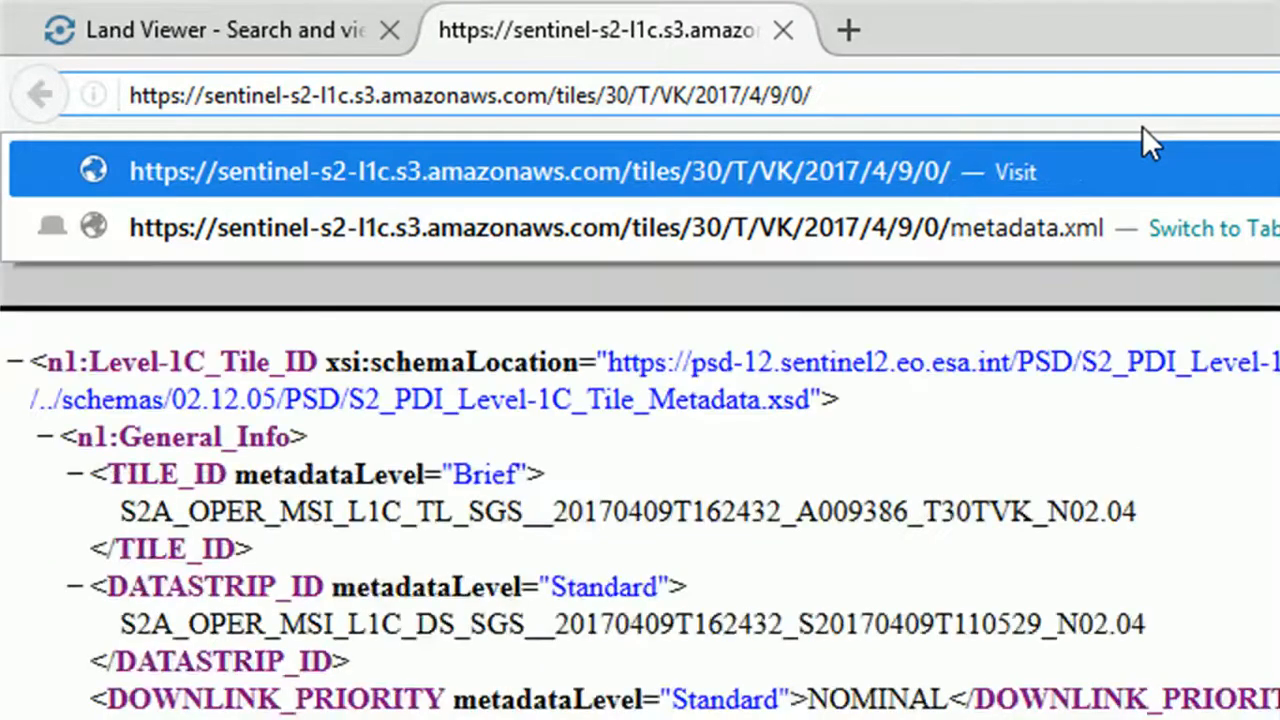
Download B01.jp2 from the AWS tile folder into C:\demo, then request the next band file.
{"action": "type", "text": "B01."}
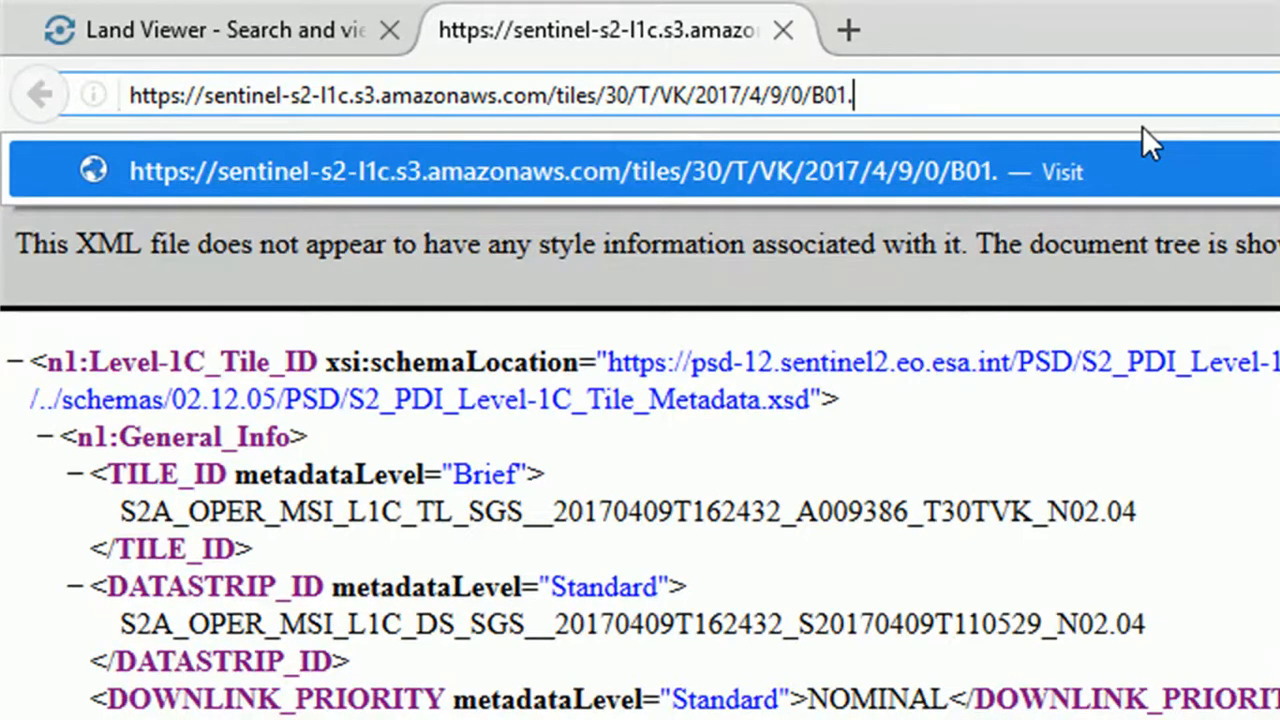
{"action": "type", "text": "jp2"}
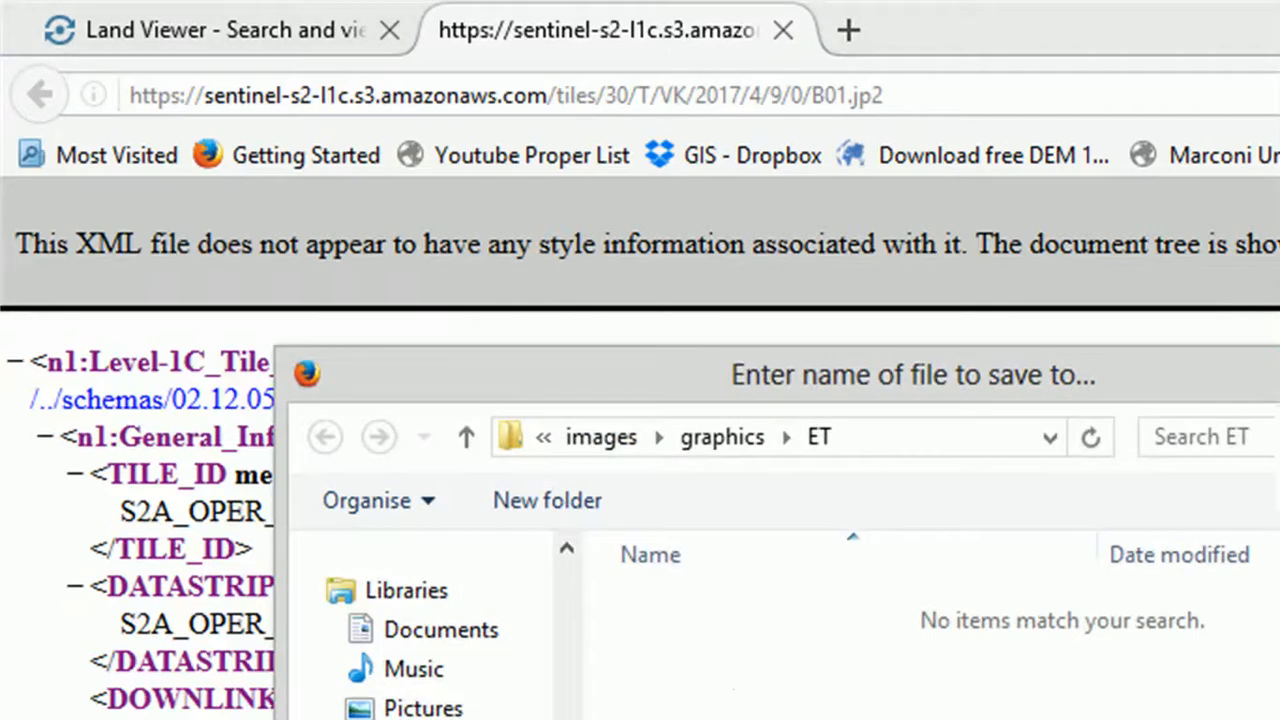
{"action": "left_click", "coordinate": [324, 436]}
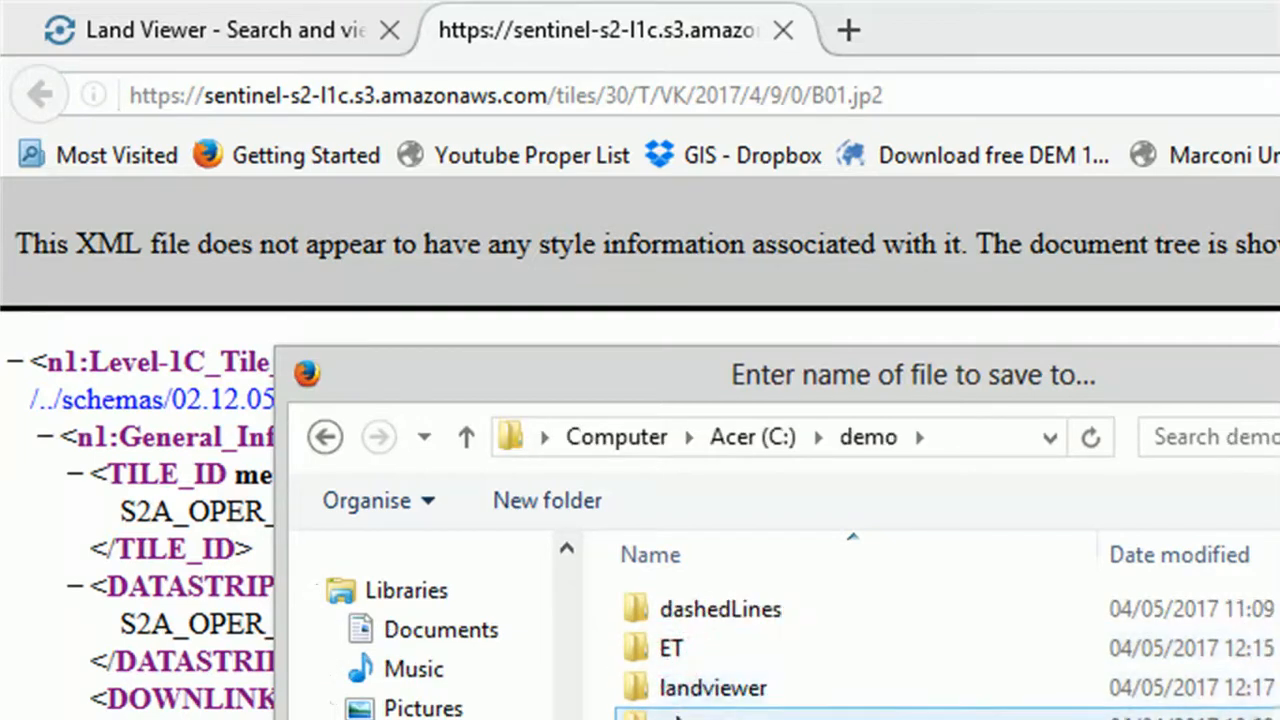
{"action": "double_click", "coordinate": [712, 688]}
{"action": "type", "text": "2"}
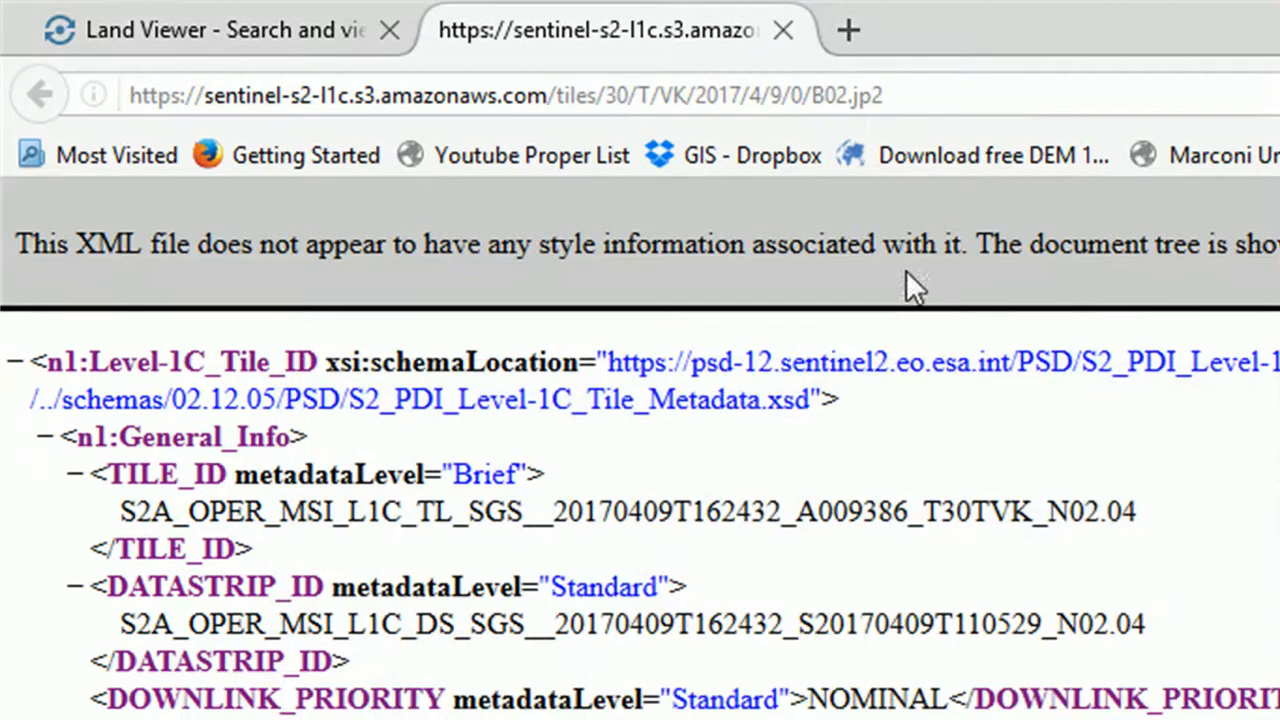
{"action": "left_click", "coordinate": [200, 30]}
{"action": "type", "text": "sentinel 2 bands"}
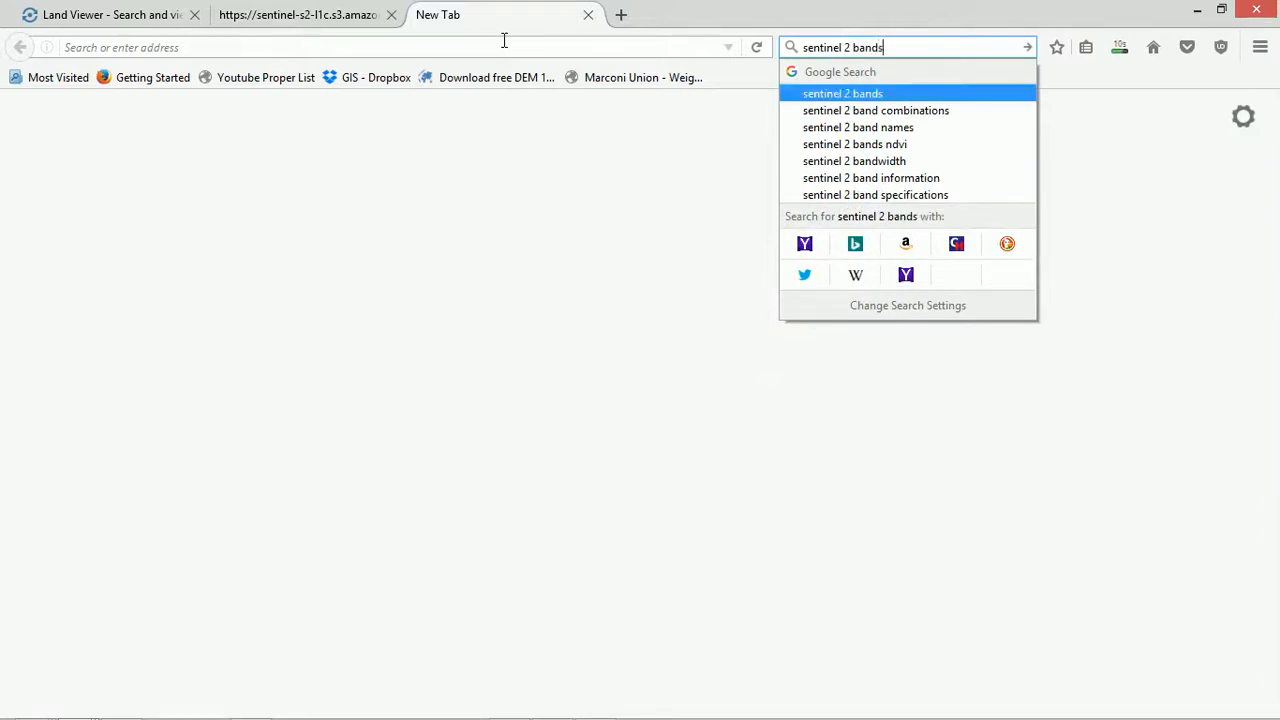
Search 'sentinel 2 band information' and open ESA's Sentinel-2 Spatial Resolutions user guide.
{"action": "left_click", "coordinate": [872, 176]}
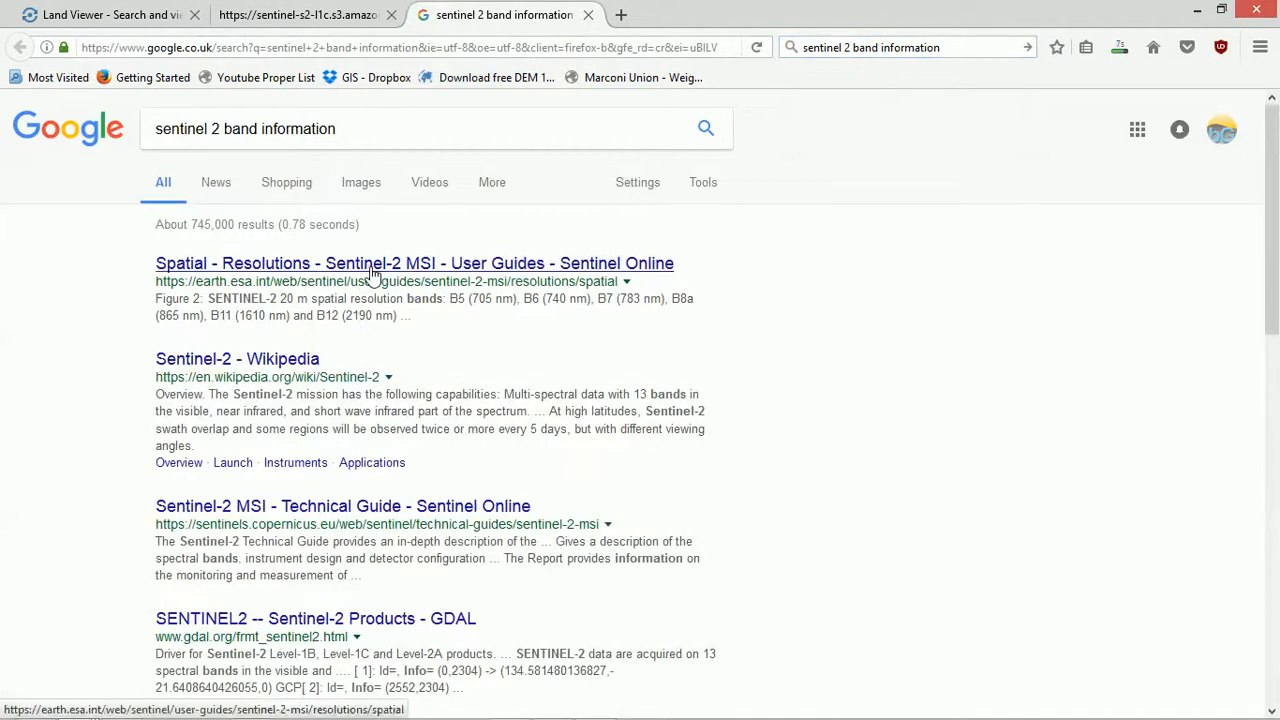
{"action": "left_click", "coordinate": [414, 264]}
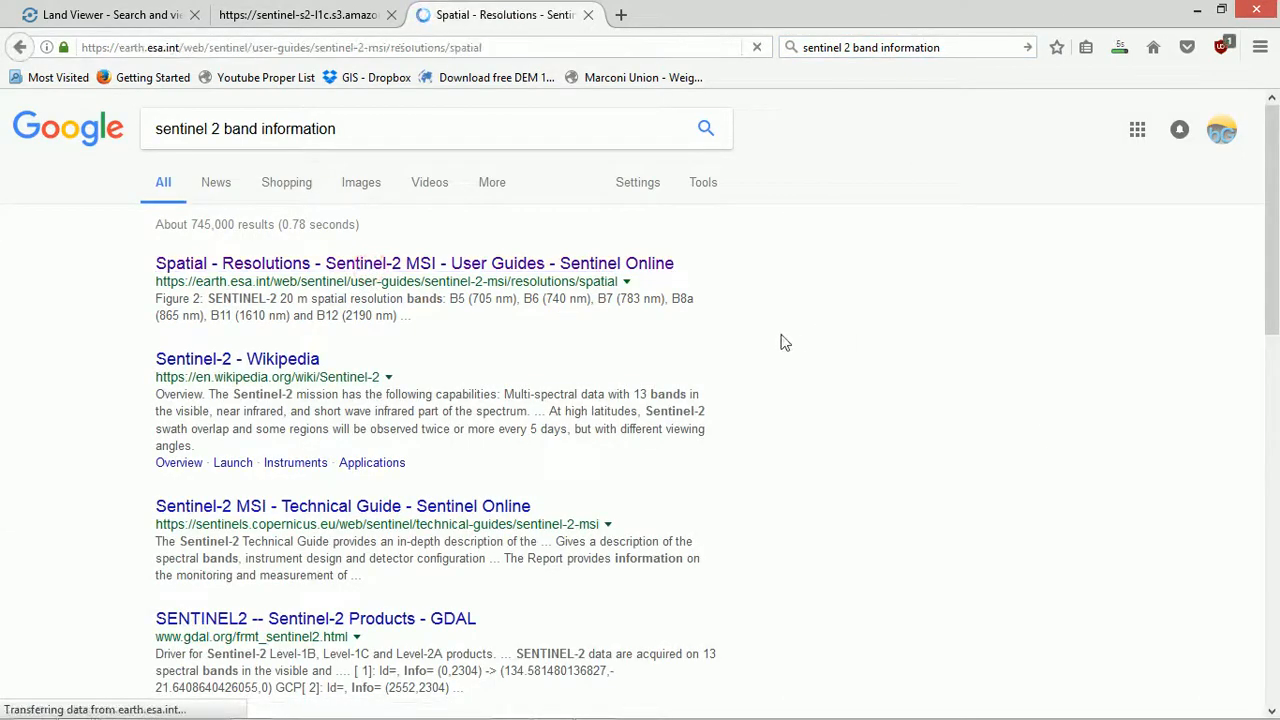
{"action": "left_click", "coordinate": [414, 264]}
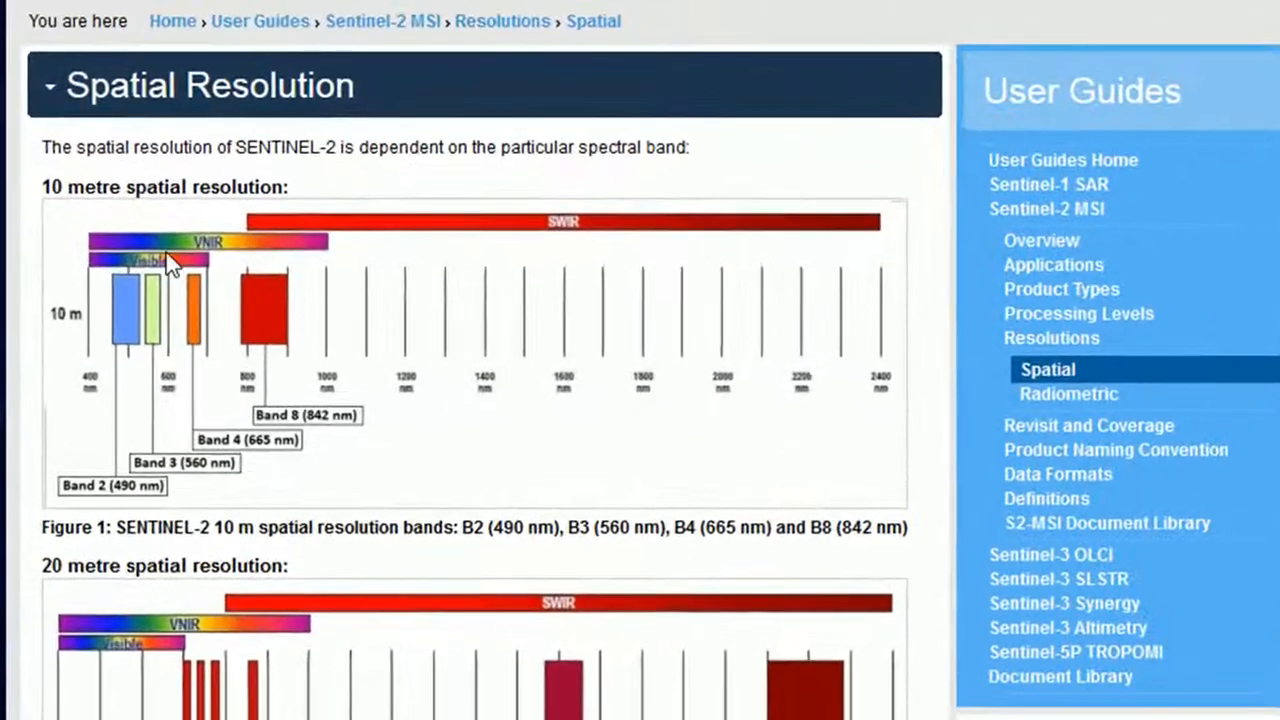
{"action": "mouse_move", "coordinate": [318, 298]}
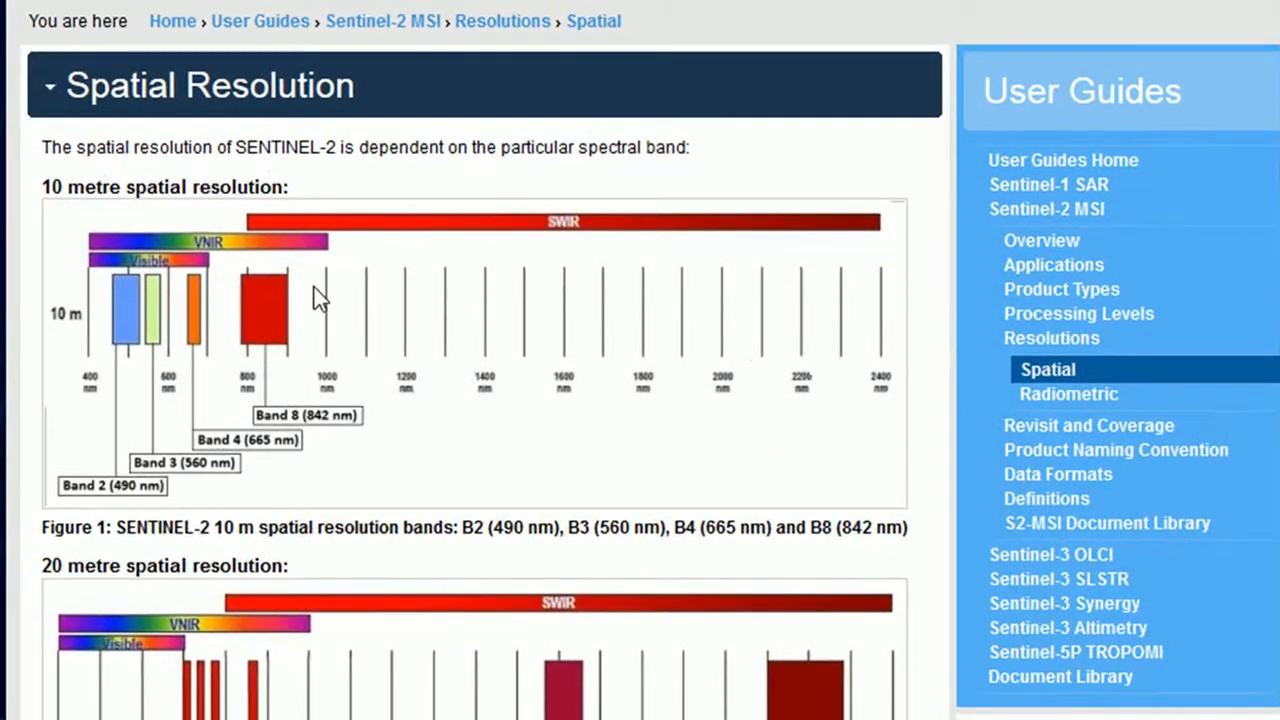
Scroll from the 10 m band chart to the 20 m chart (bands 5, 6, 7, 8a, 11, 12).
{"action": "scroll", "scroll_direction": "down", "scroll_amount": 3}
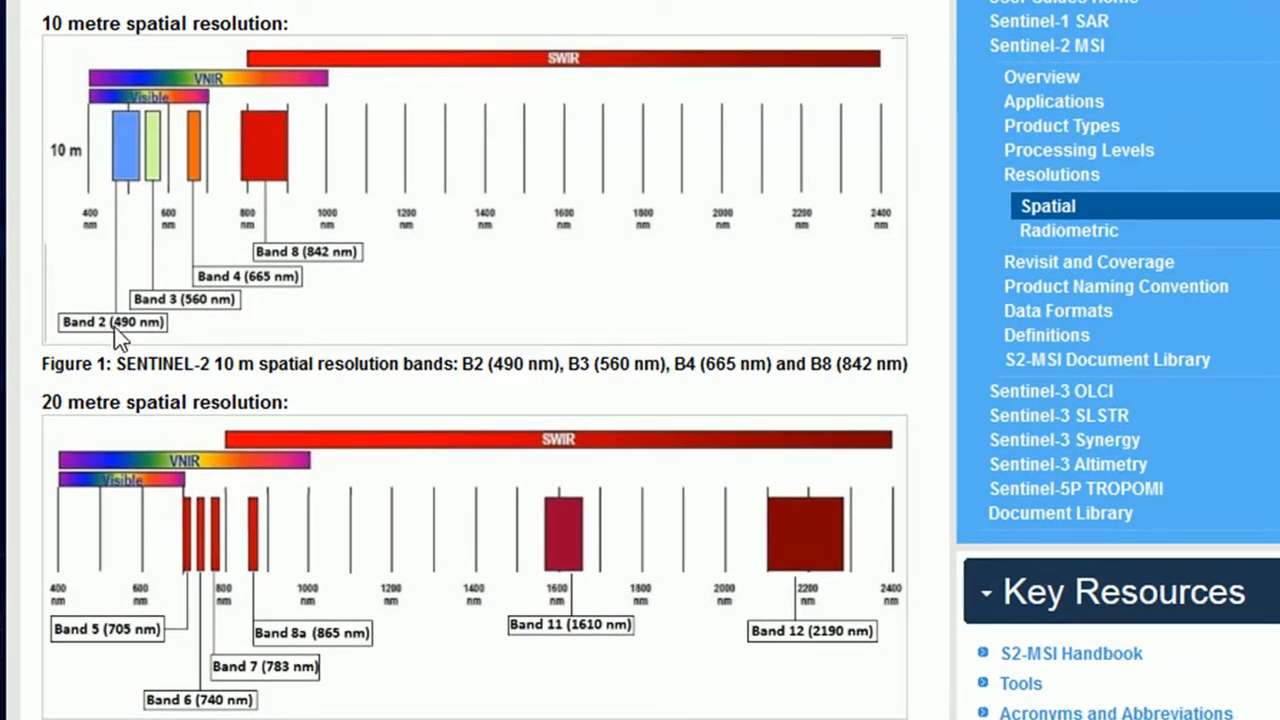
{"action": "mouse_move", "coordinate": [316, 264]}
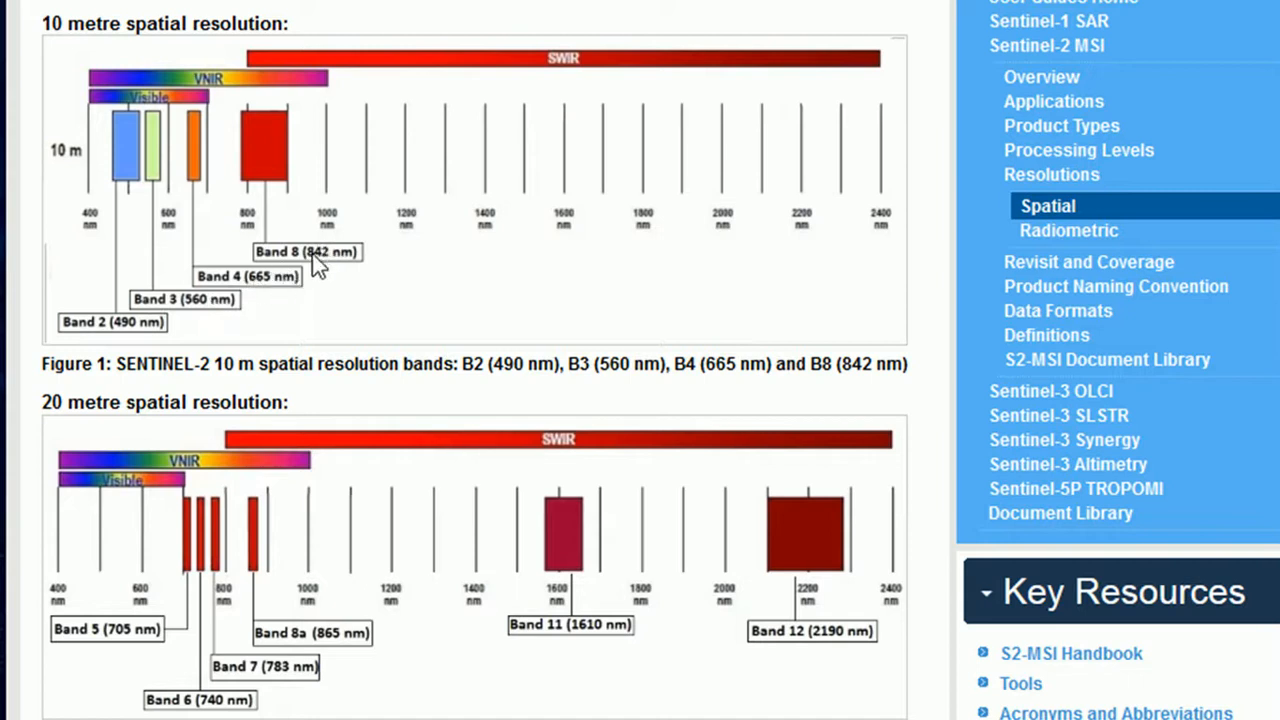
{"action": "mouse_move", "coordinate": [60, 684]}
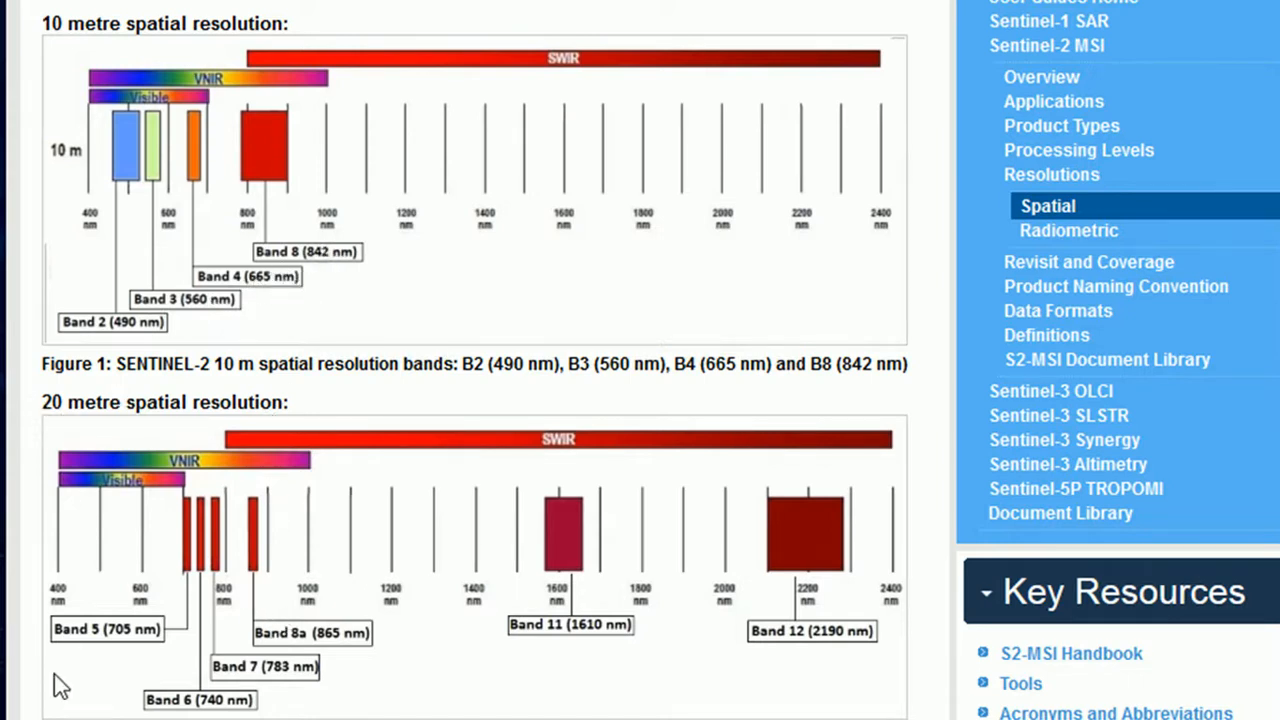
{"action": "mouse_move", "coordinate": [370, 648]}
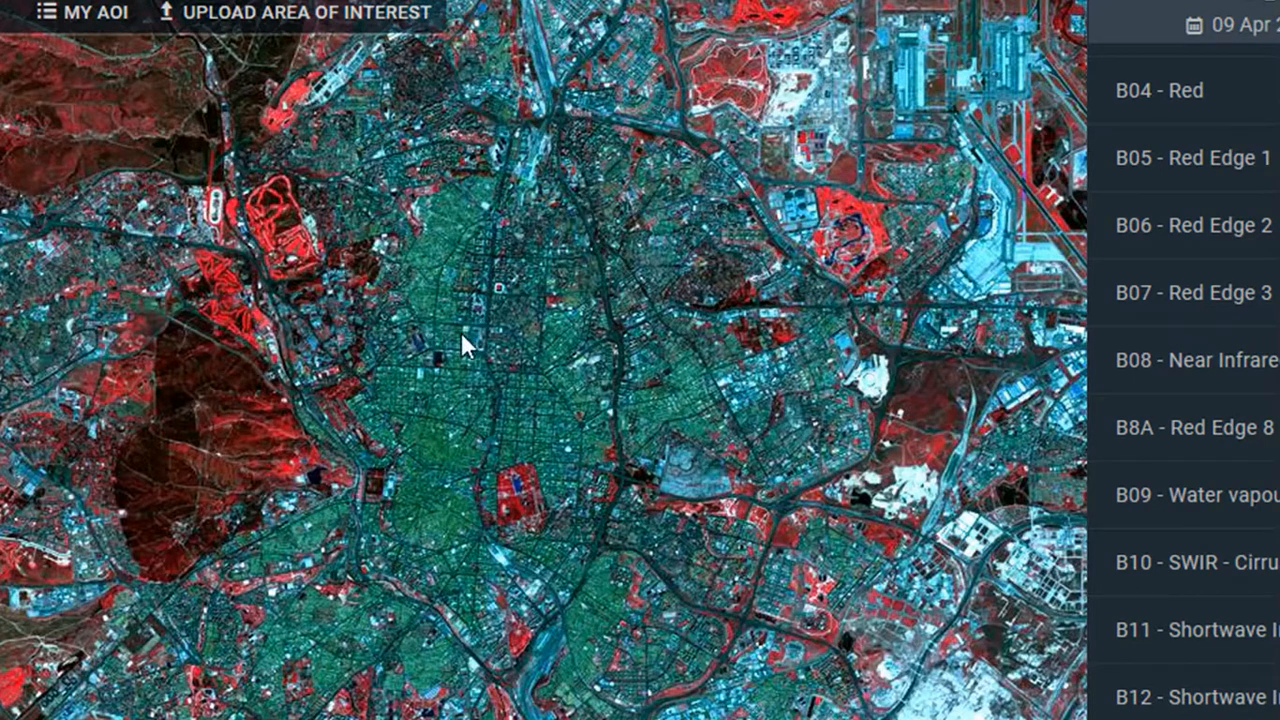
{"action": "mouse_move", "coordinate": [568, 388]}
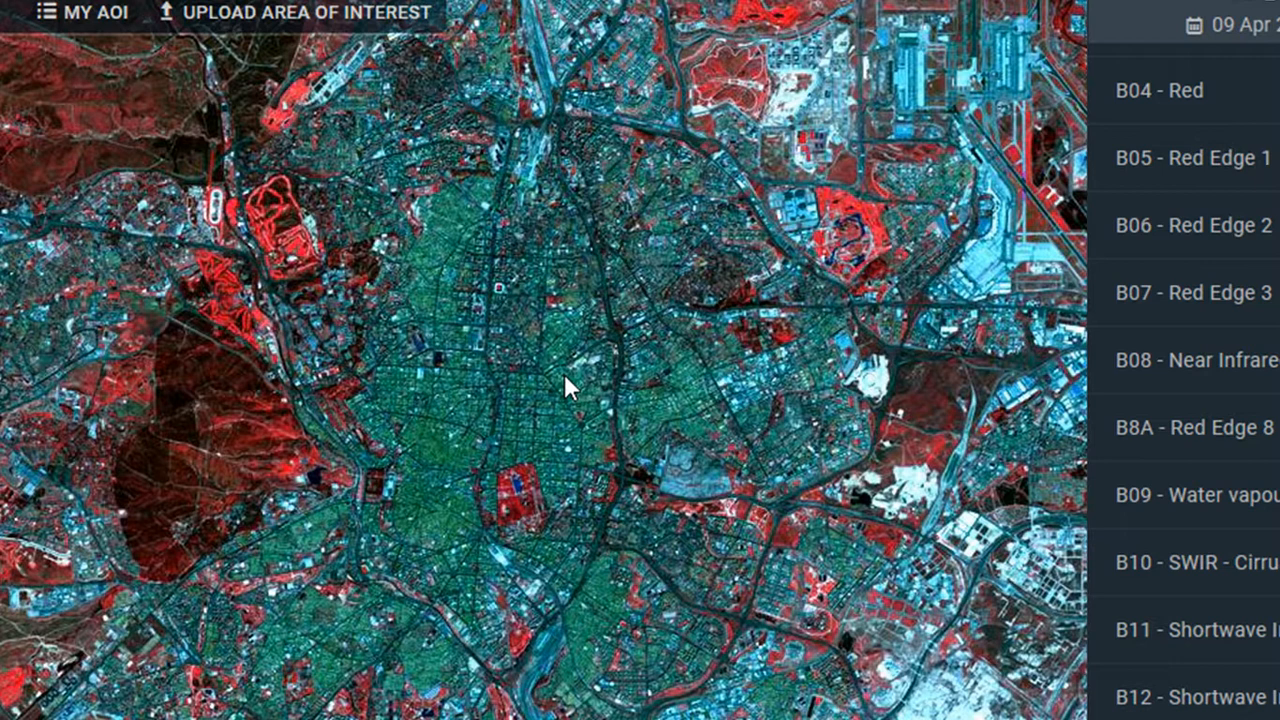
{"action": "mouse_move", "coordinate": [628, 456]}
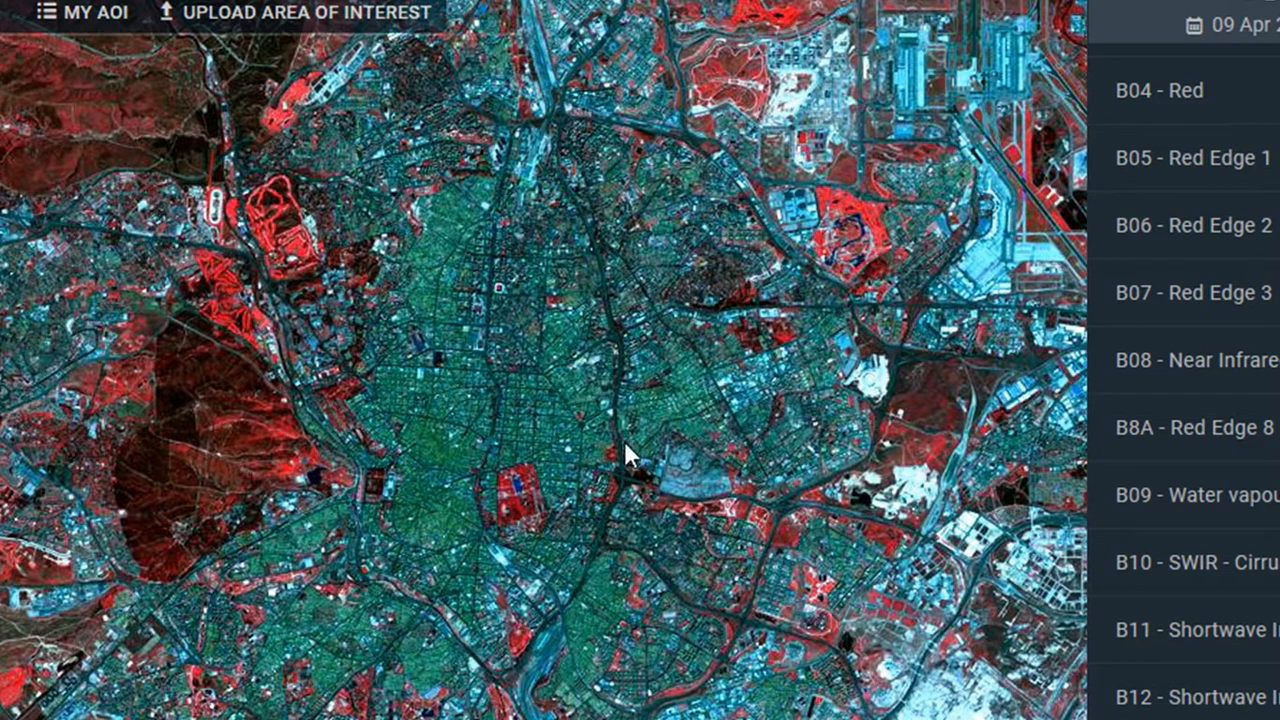
{"action": "mouse_move", "coordinate": [596, 486]}
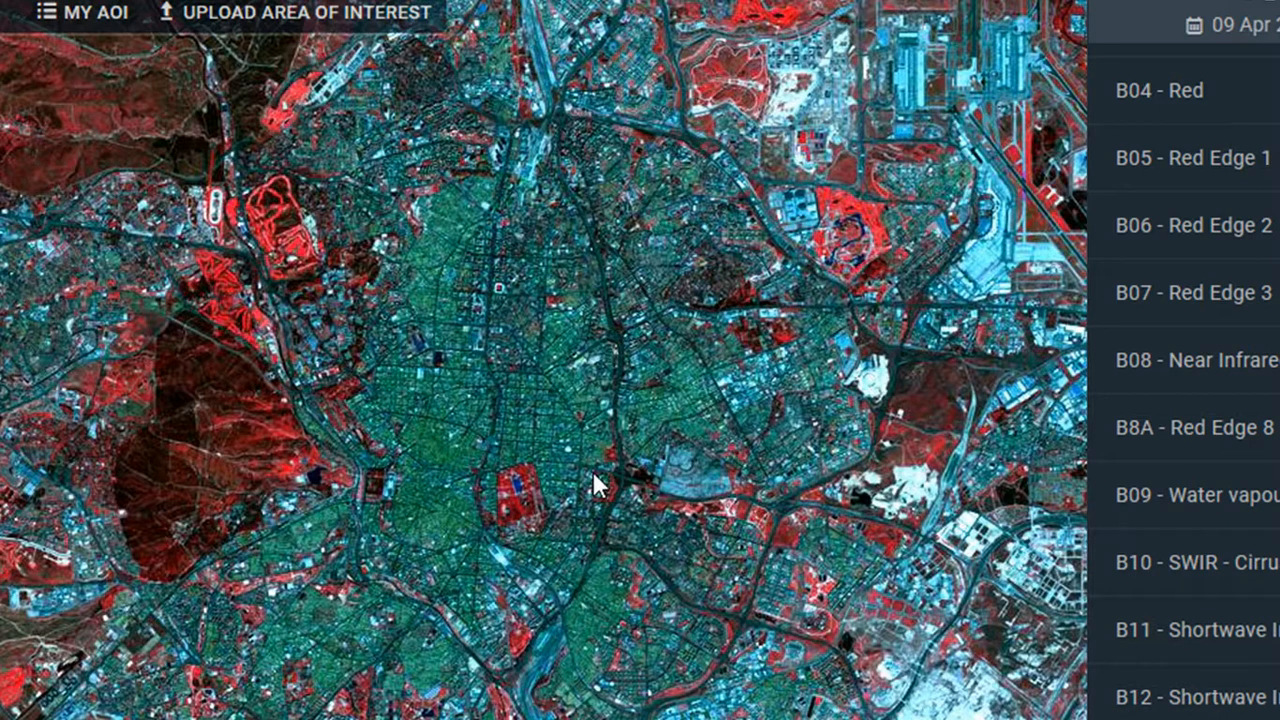